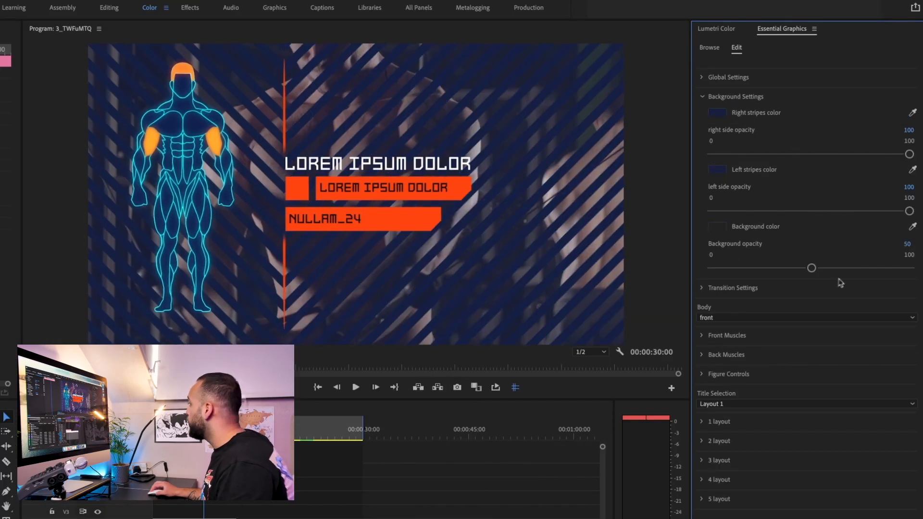
- Review the Front Muscles and Figure Controls sections, then return to the raw workout clips timeline
{"action": "left_click", "coordinate": [727, 334]}
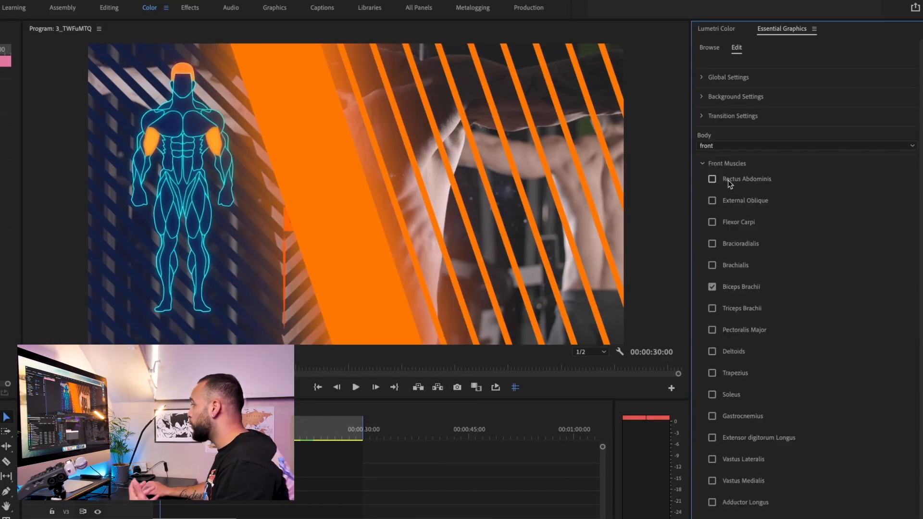
{"action": "left_click", "coordinate": [728, 164]}
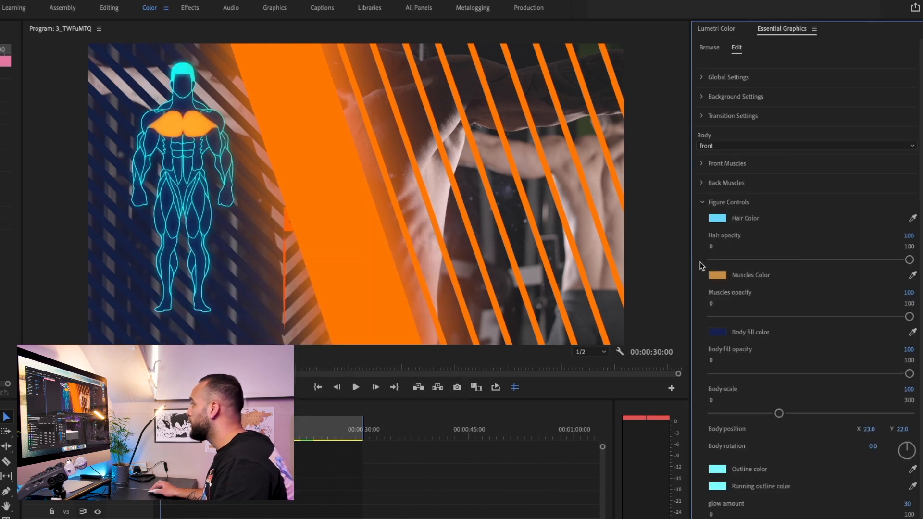
{"action": "left_click", "coordinate": [728, 202]}
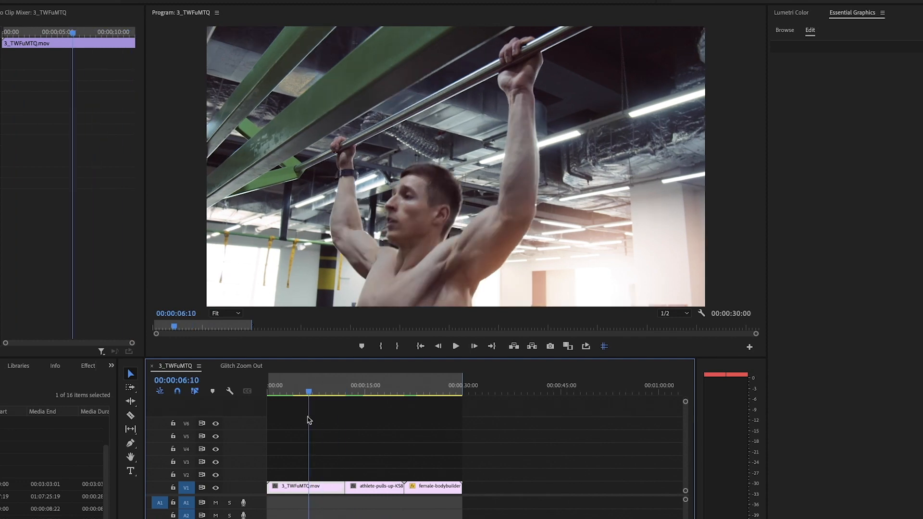
- Move the playhead into the female bodybuilder clip, third in the sequence
{"action": "left_click", "coordinate": [355, 385]}
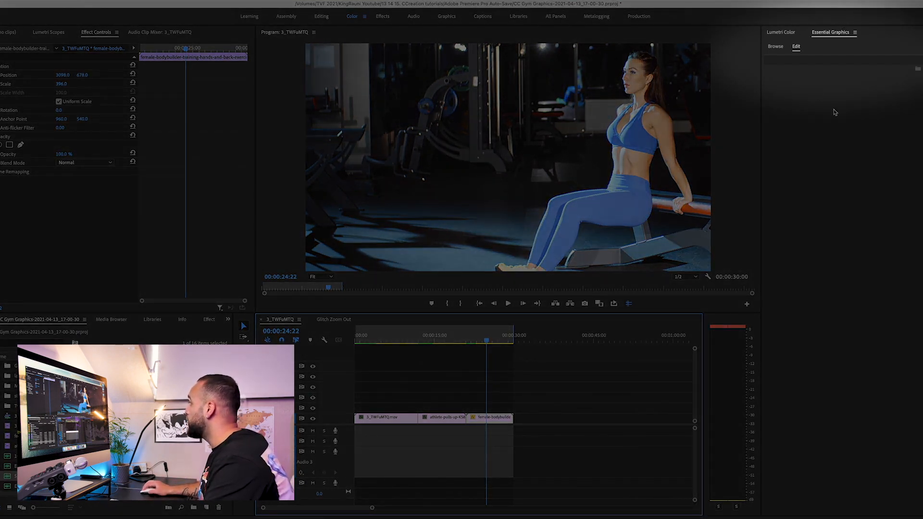
- Filter the Browse template library by 'cc' to list the Ectomorph, Mesomorph and Woman body templates
{"action": "left_click", "coordinate": [775, 46]}
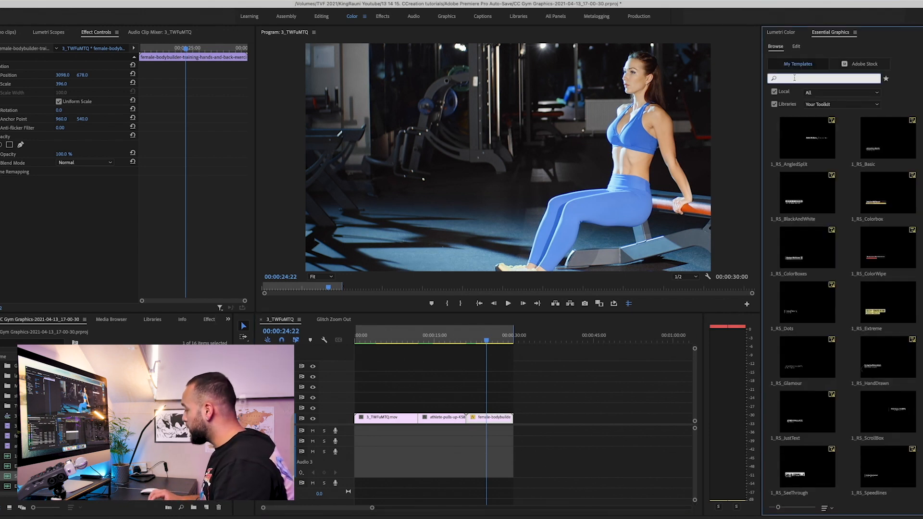
{"action": "type", "text": "cc"}
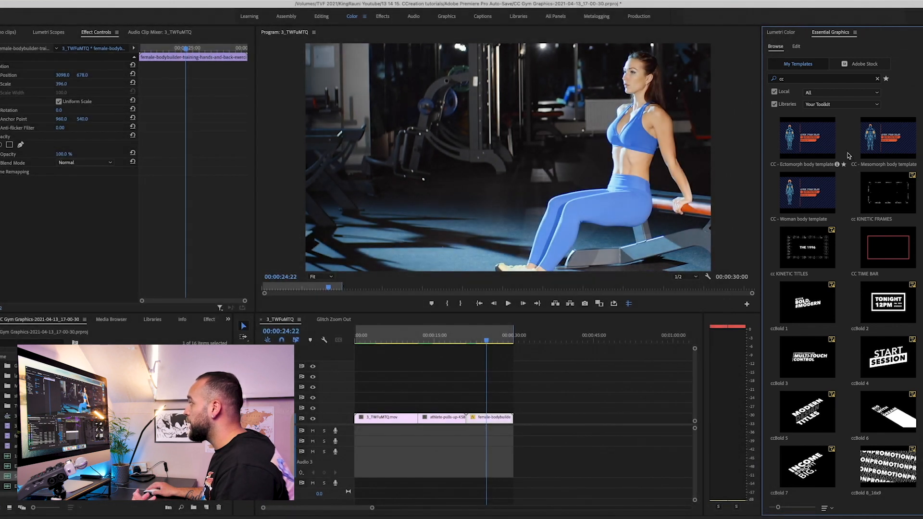
{"action": "mouse_move", "coordinate": [883, 148]}
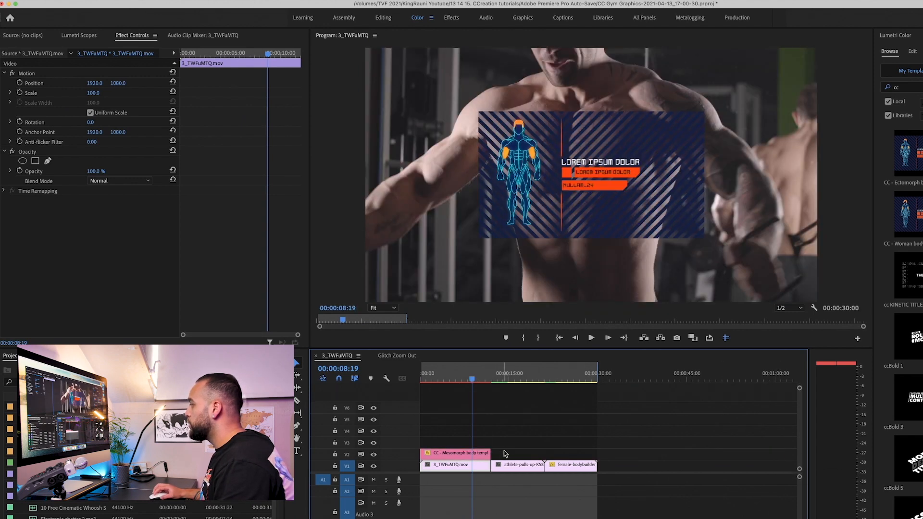
- Place the CC Mesomorph body template on V2 above the first clip and select it for editing
{"action": "left_click", "coordinate": [467, 380]}
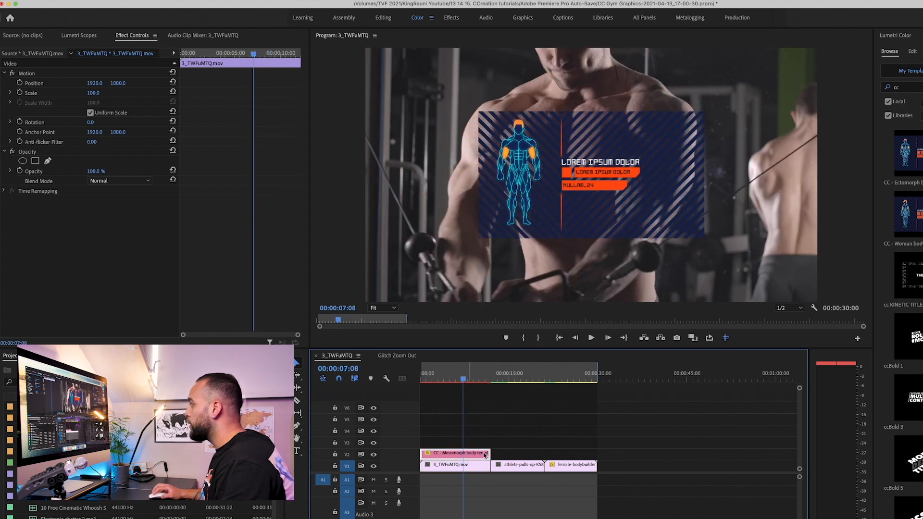
{"action": "left_click", "coordinate": [453, 453]}
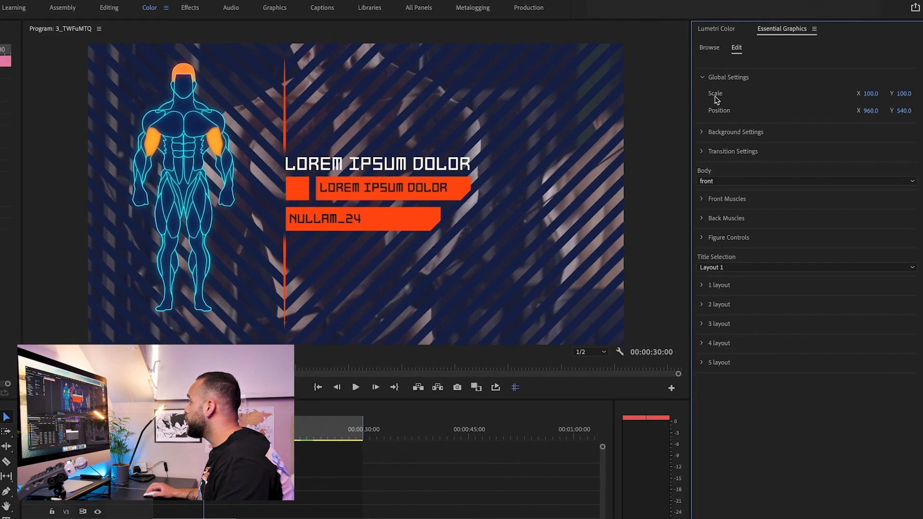
{"action": "mouse_move", "coordinate": [840, 90]}
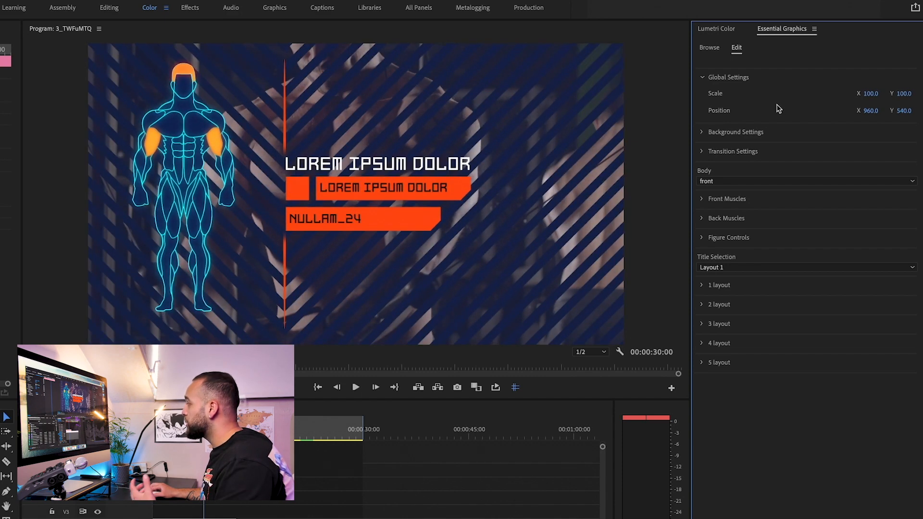
{"action": "mouse_move", "coordinate": [837, 89]}
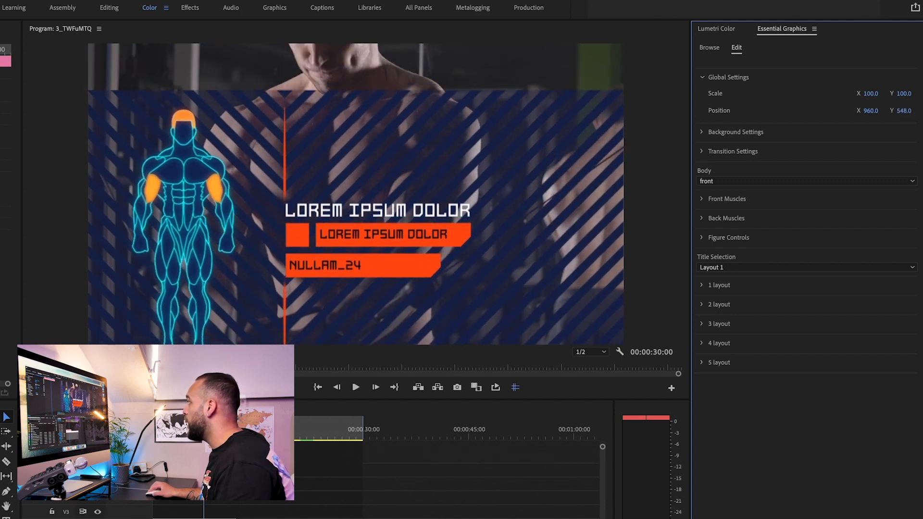
- Under Background Settings, try bright blue right stripes and revert them to dark navy
{"action": "left_click", "coordinate": [734, 131]}
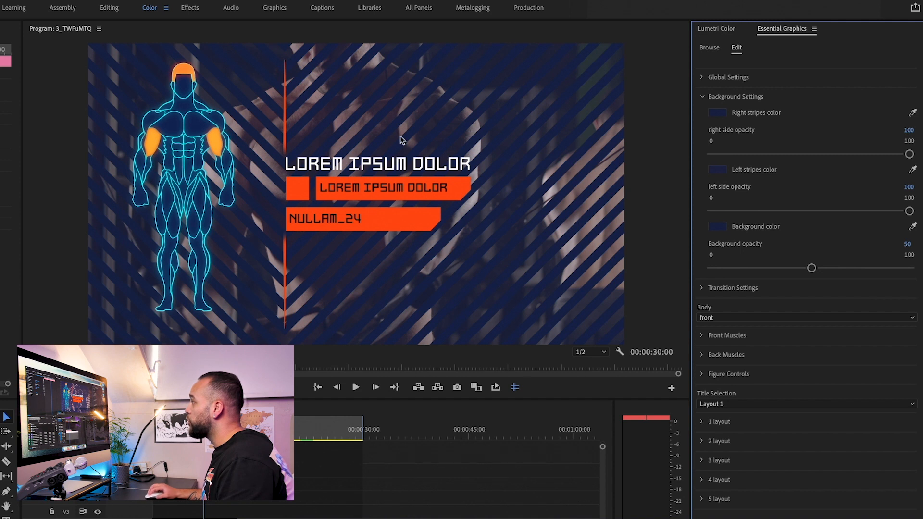
{"action": "mouse_move", "coordinate": [627, 184]}
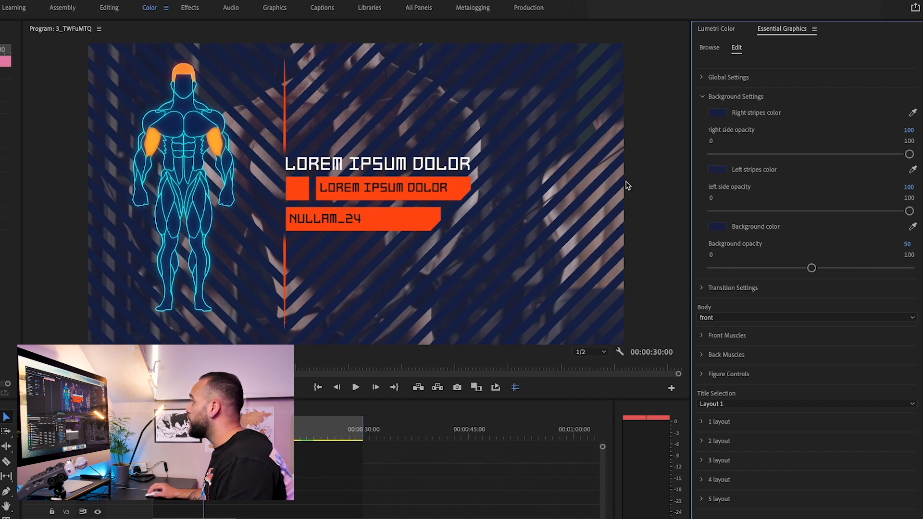
{"action": "left_click", "coordinate": [717, 226]}
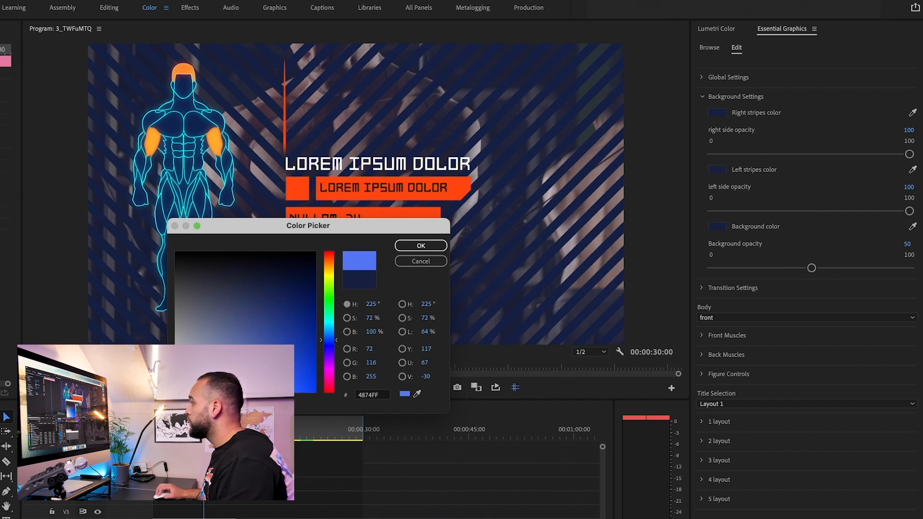
{"action": "left_click", "coordinate": [420, 245]}
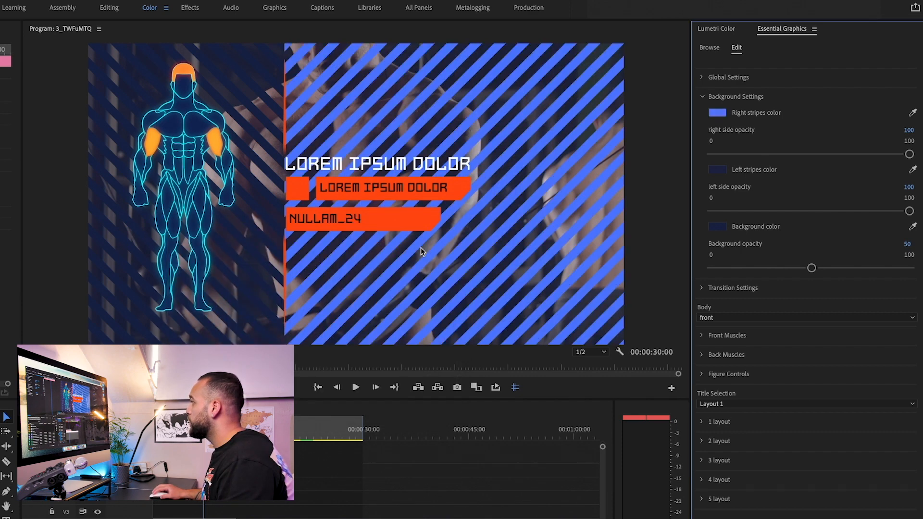
{"action": "mouse_move", "coordinate": [544, 118]}
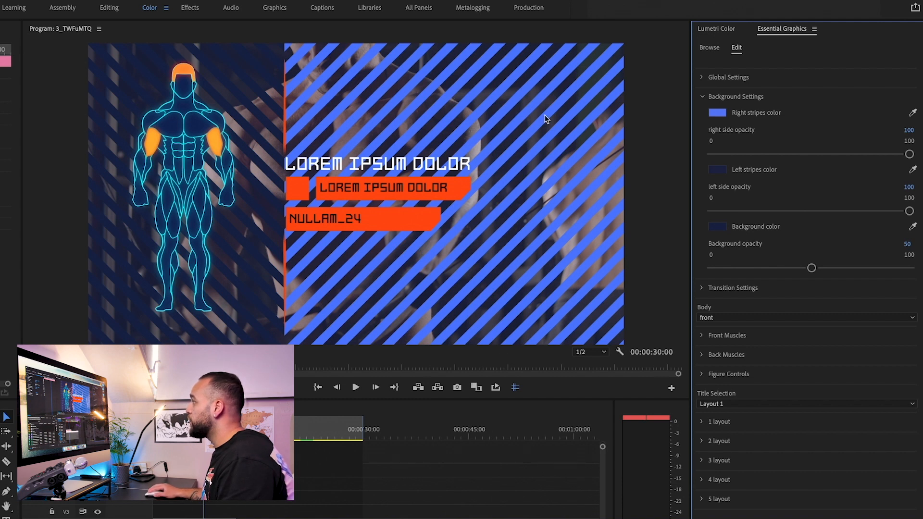
{"action": "mouse_move", "coordinate": [773, 135]}
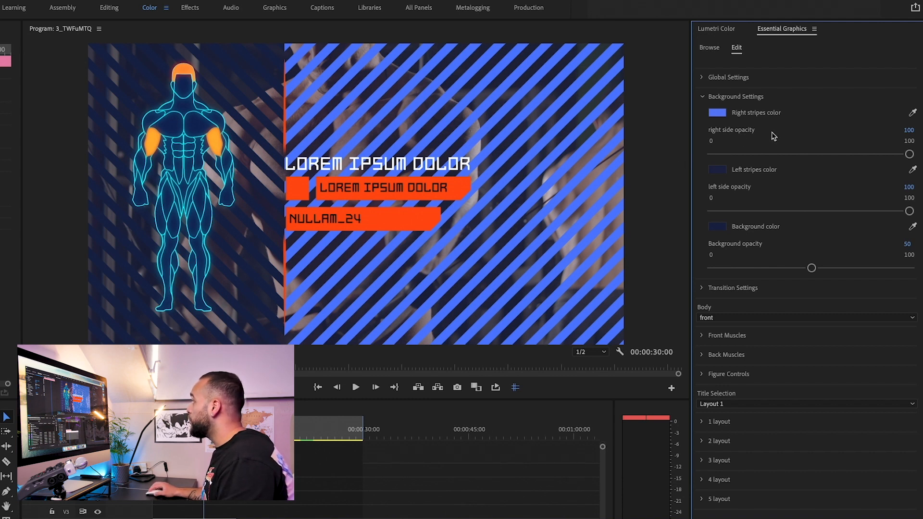
{"action": "mouse_move", "coordinate": [910, 156]}
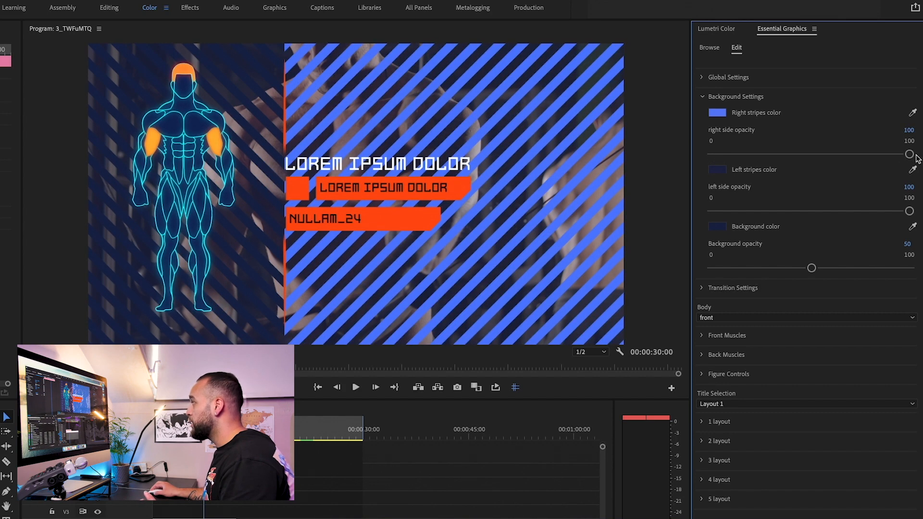
{"action": "mouse_move", "coordinate": [782, 143]}
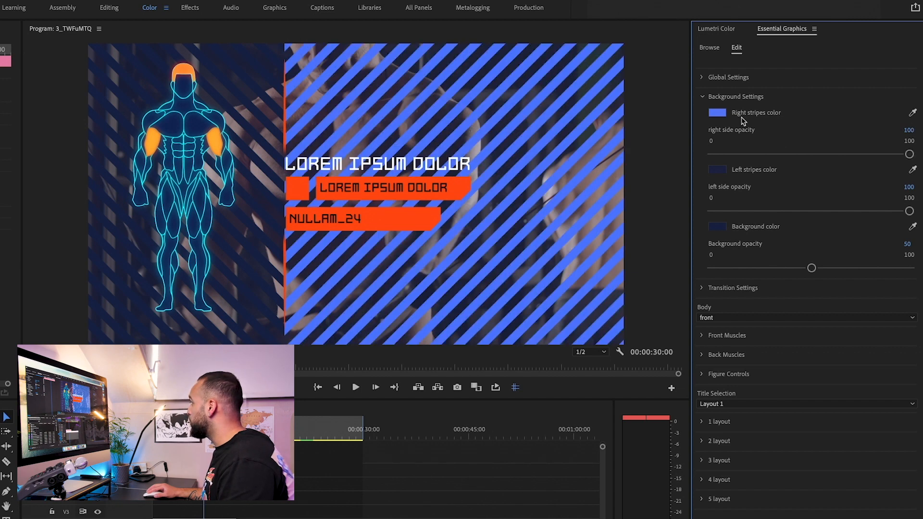
{"action": "left_click", "coordinate": [716, 112]}
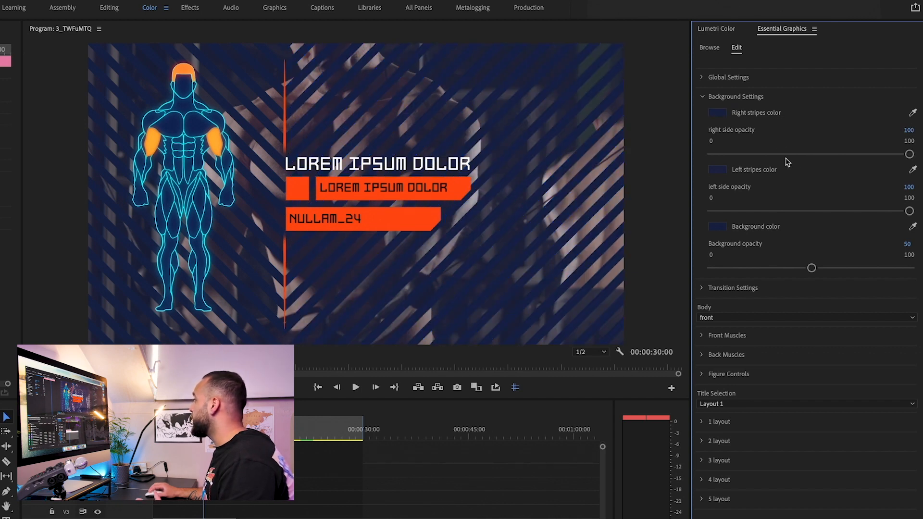
{"action": "mouse_move", "coordinate": [794, 181]}
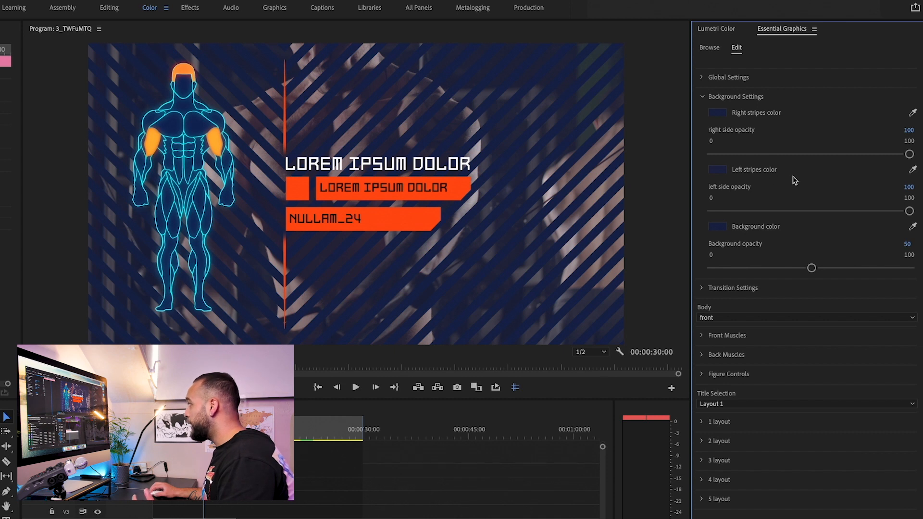
{"action": "mouse_move", "coordinate": [791, 199]}
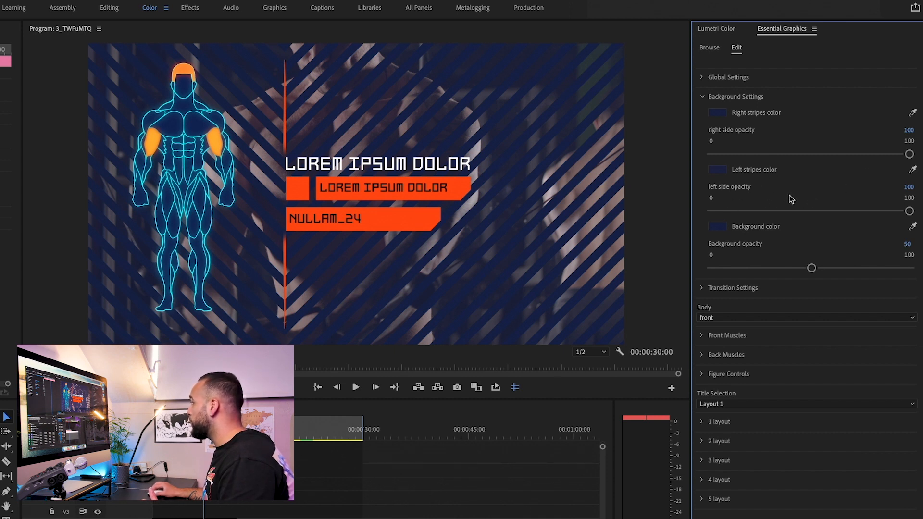
{"action": "mouse_move", "coordinate": [802, 202]}
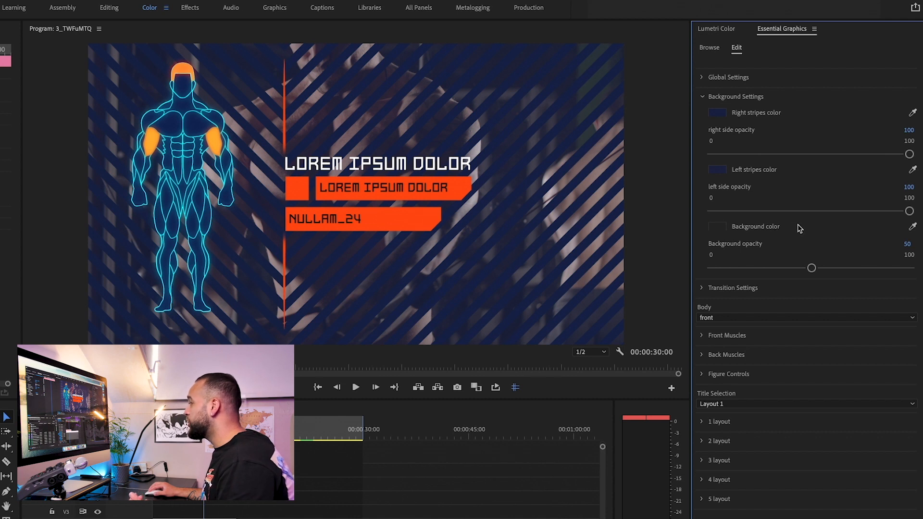
{"action": "mouse_move", "coordinate": [806, 243]}
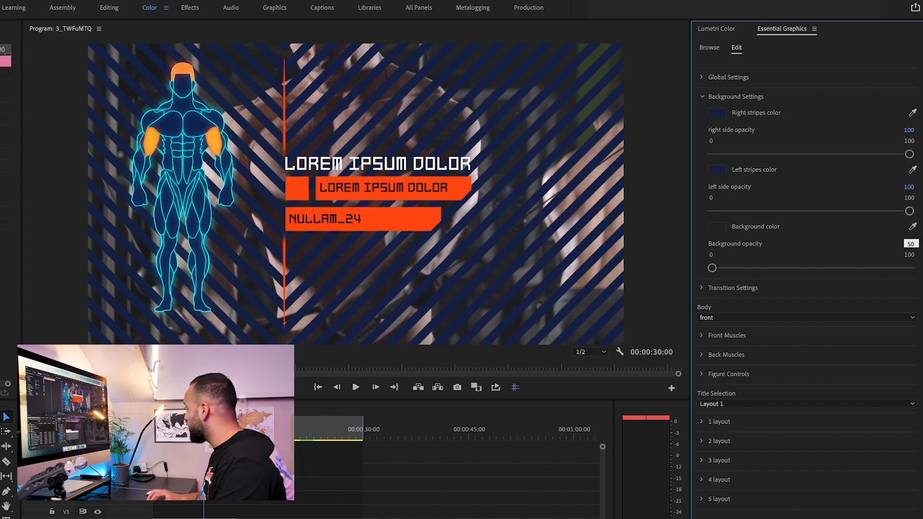
- Under Transition Settings, change the main transition line from orange to green
{"action": "left_click", "coordinate": [702, 96]}
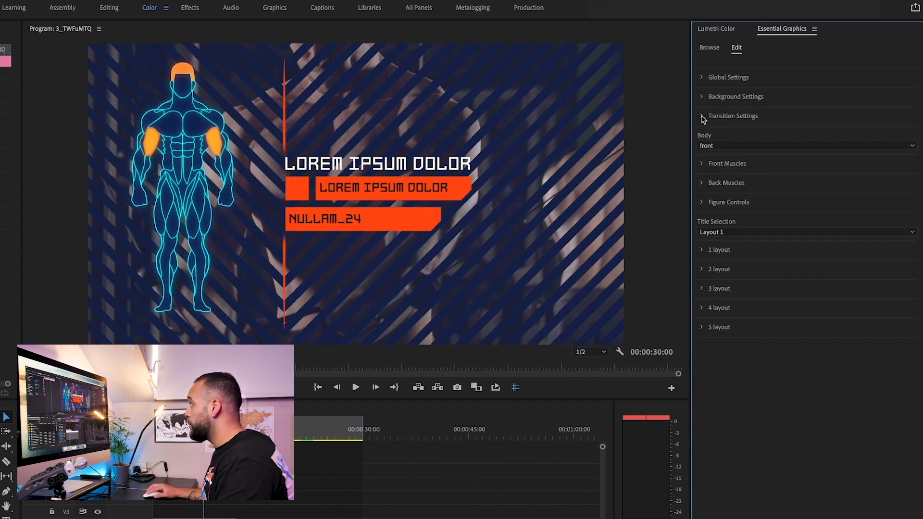
{"action": "left_click", "coordinate": [702, 117]}
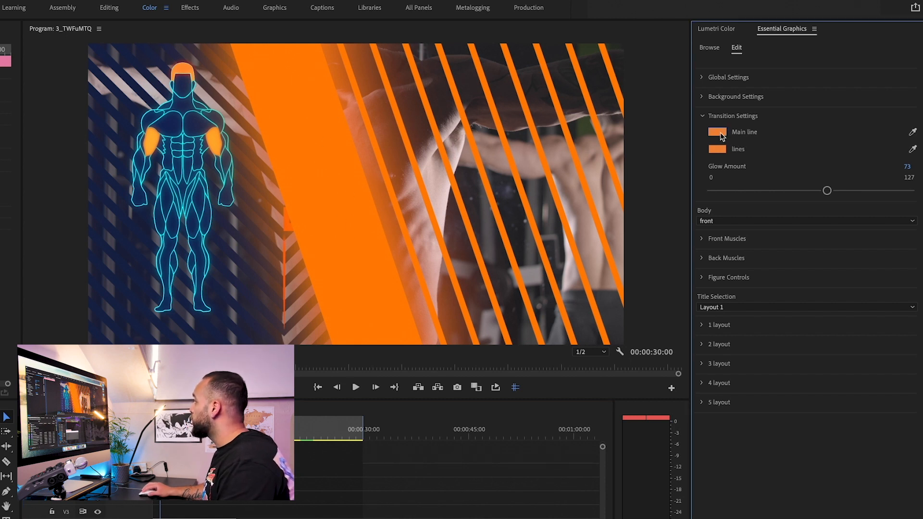
{"action": "left_click", "coordinate": [716, 132]}
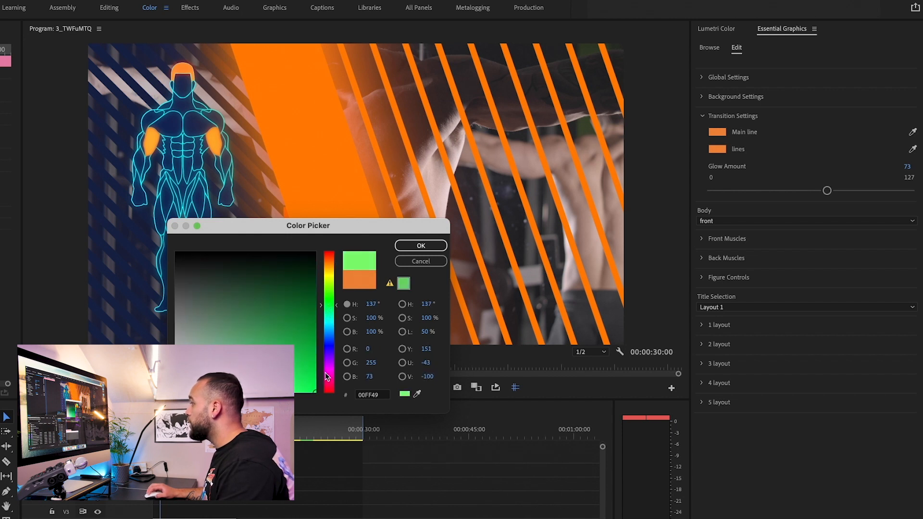
{"action": "left_click", "coordinate": [420, 245]}
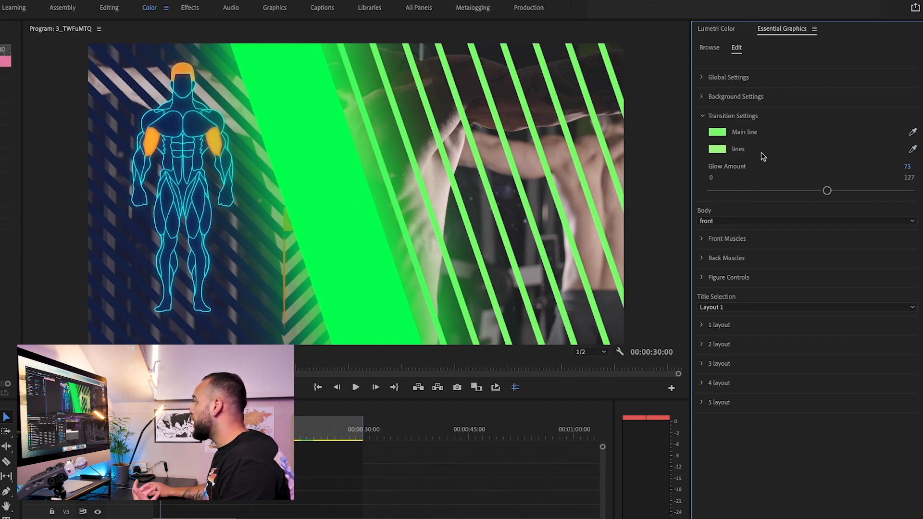
{"action": "mouse_move", "coordinate": [861, 188]}
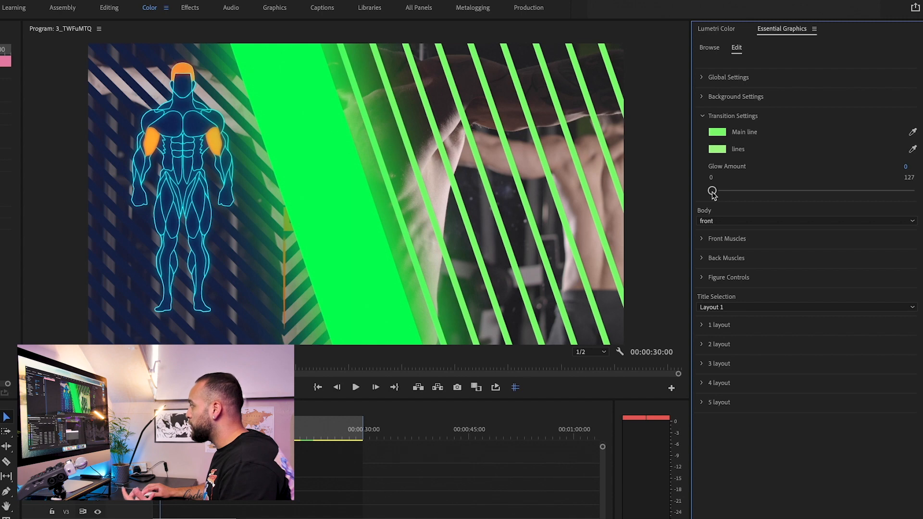
{"action": "mouse_move", "coordinate": [791, 179]}
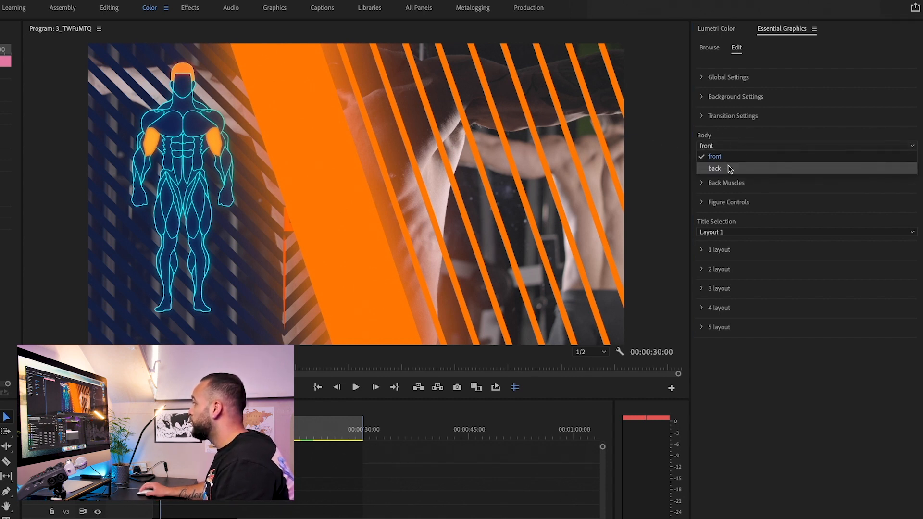
{"action": "left_click", "coordinate": [715, 168]}
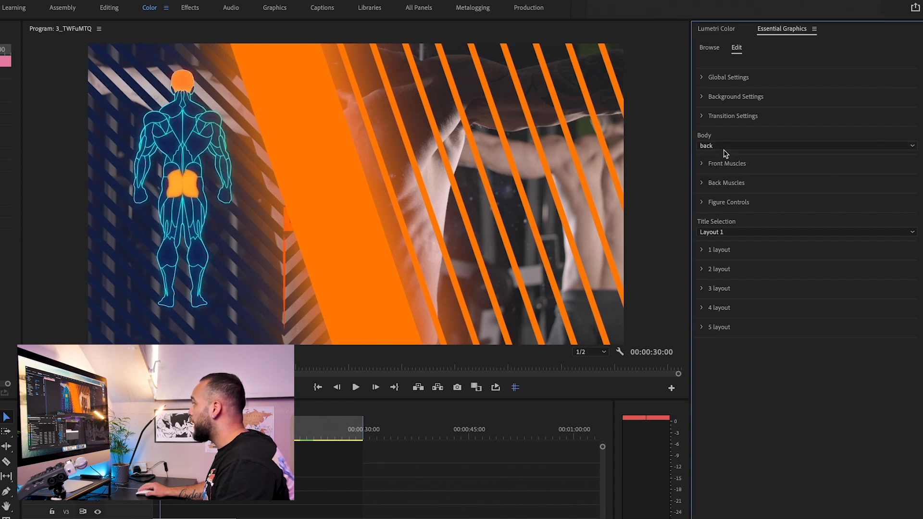
{"action": "left_click", "coordinate": [807, 145]}
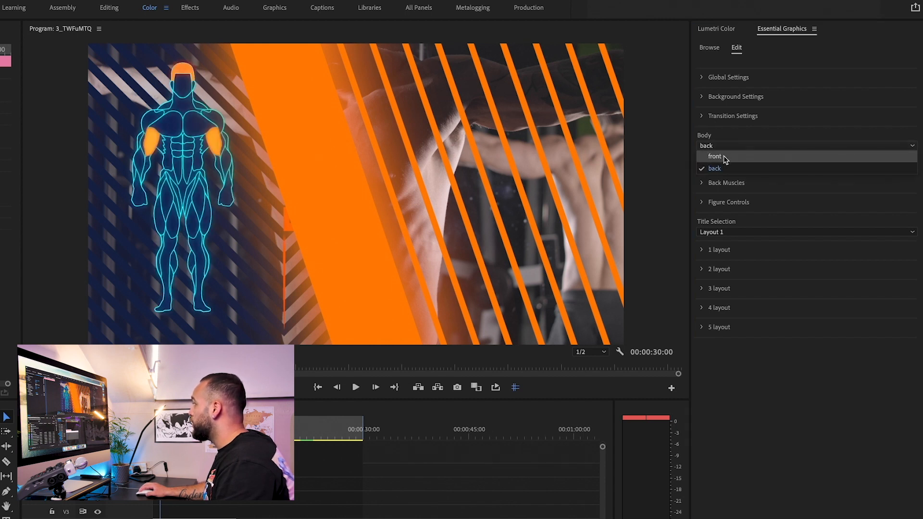
{"action": "left_click", "coordinate": [714, 155]}
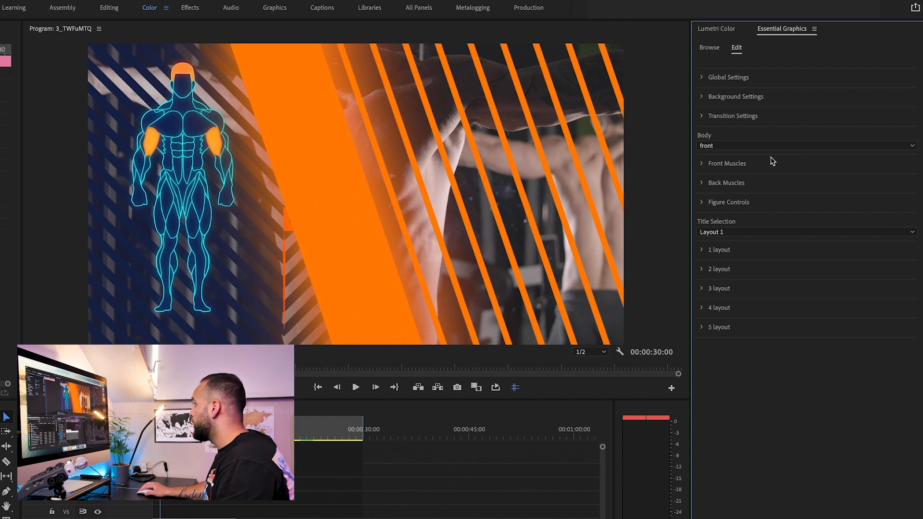
{"action": "mouse_move", "coordinate": [702, 167]}
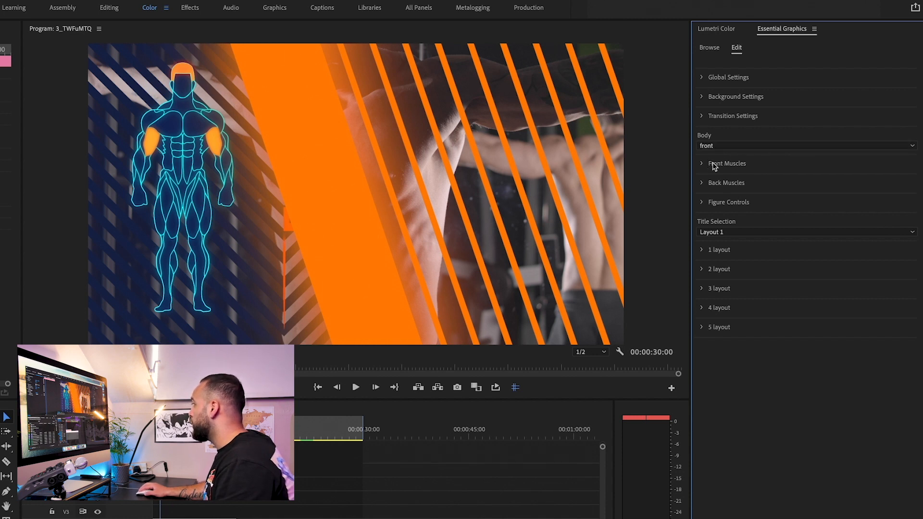
{"action": "mouse_move", "coordinate": [704, 167]}
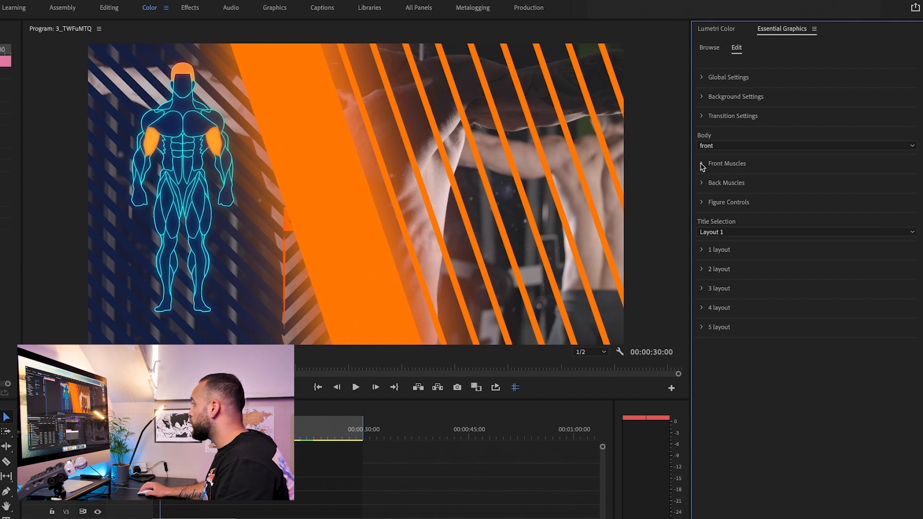
- Under Front Muscles, uncheck Biceps Brachii and check Pectoralis Major so the chest glows orange
{"action": "left_click", "coordinate": [701, 164]}
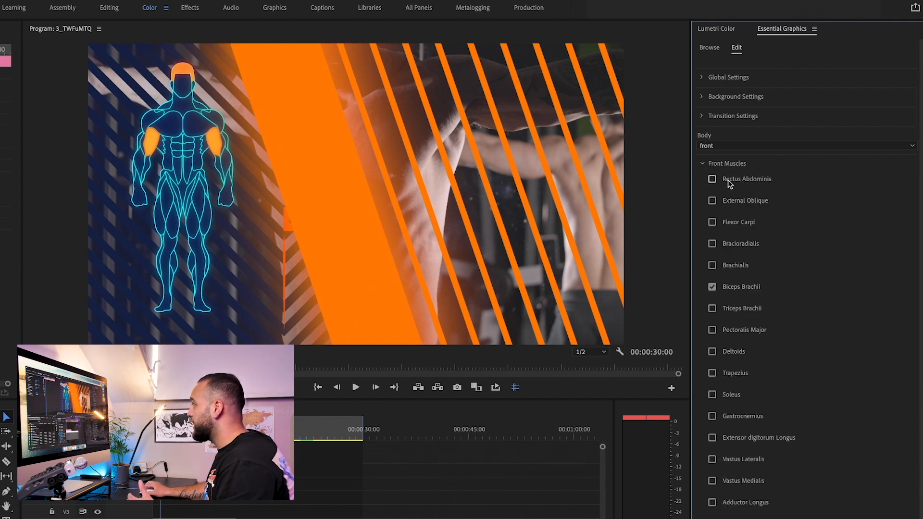
{"action": "mouse_move", "coordinate": [733, 274]}
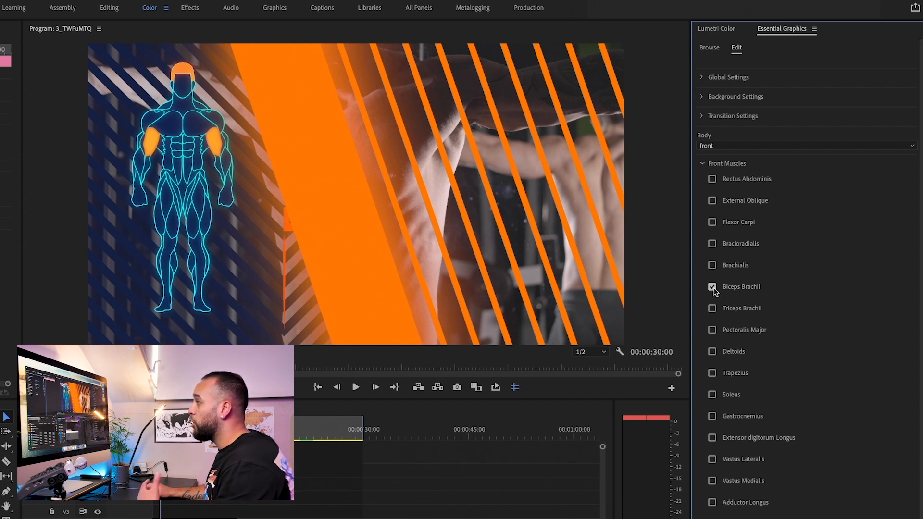
{"action": "left_click", "coordinate": [713, 287]}
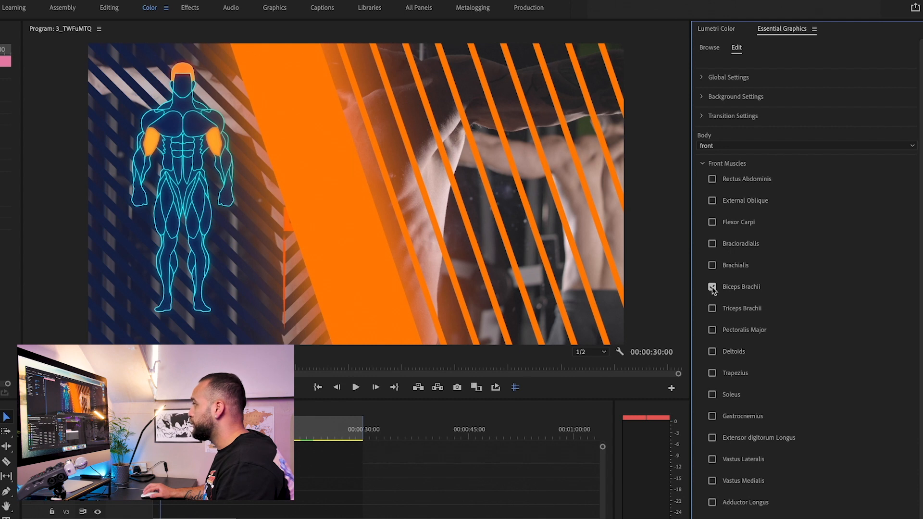
{"action": "left_click", "coordinate": [711, 286]}
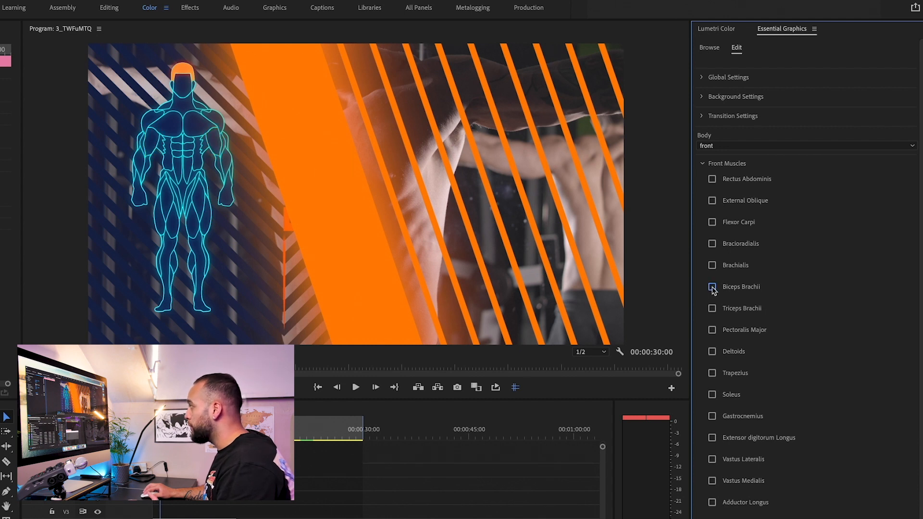
{"action": "mouse_move", "coordinate": [728, 276]}
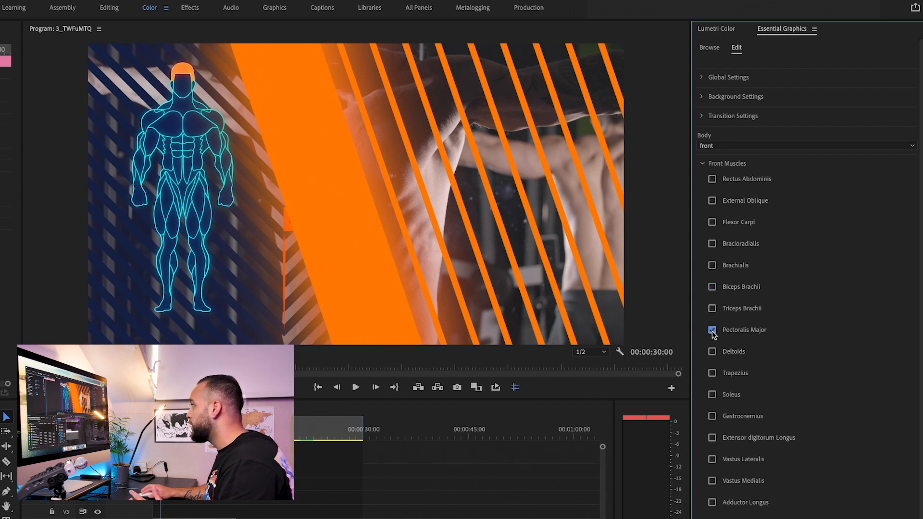
{"action": "left_click", "coordinate": [712, 330]}
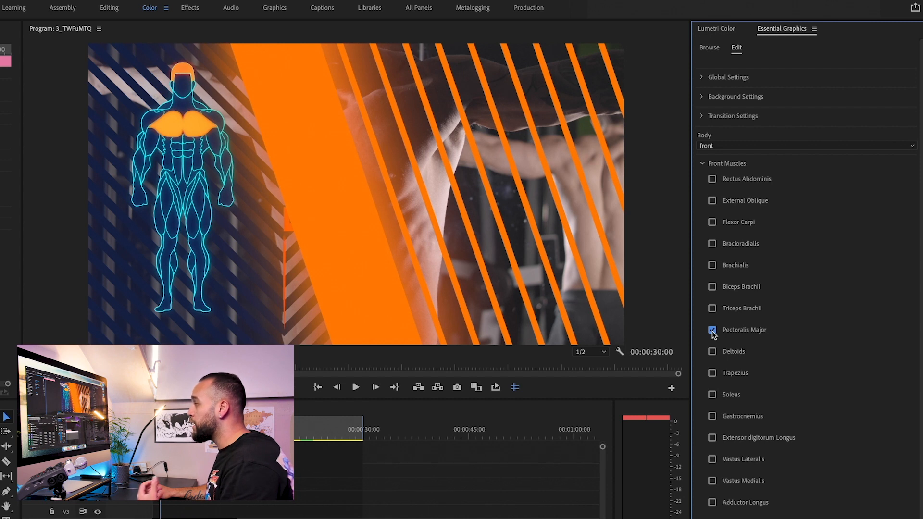
{"action": "left_click", "coordinate": [805, 146]}
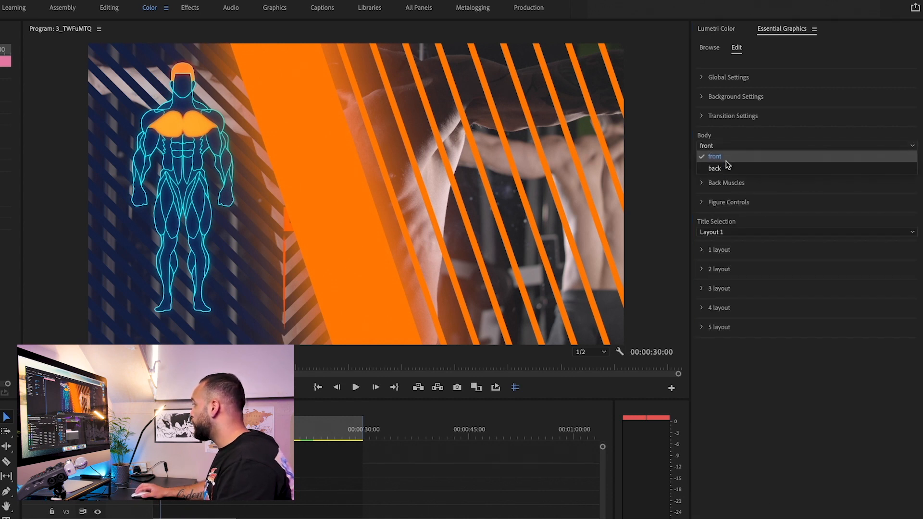
{"action": "left_click", "coordinate": [714, 168]}
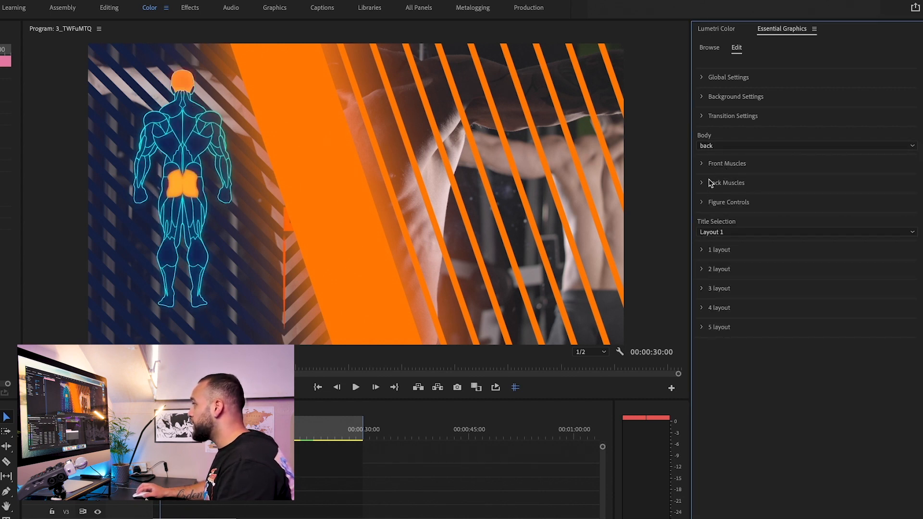
{"action": "left_click", "coordinate": [727, 182]}
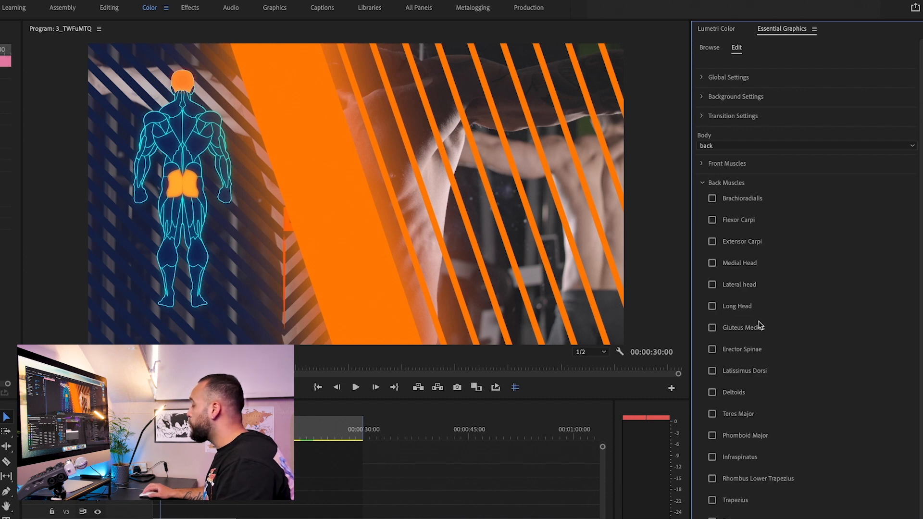
{"action": "scroll", "scroll_direction": "down", "scroll_amount": 3}
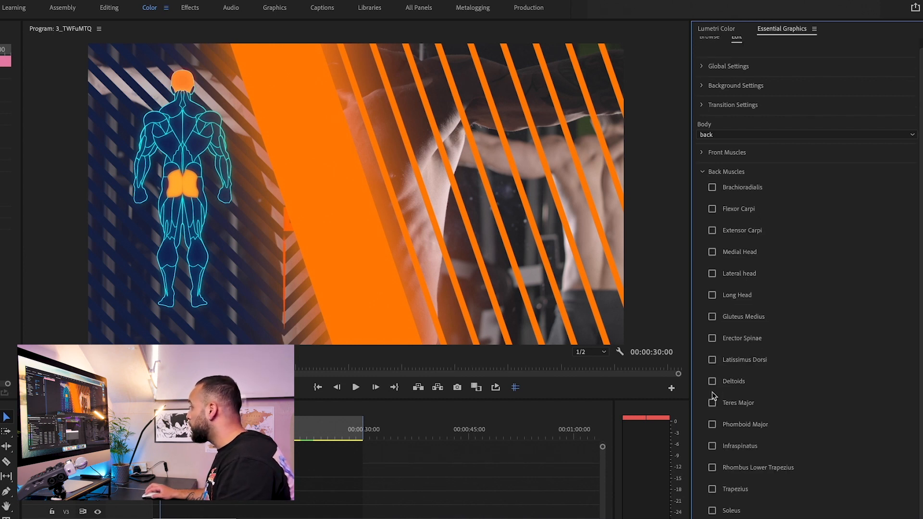
{"action": "left_click", "coordinate": [713, 381]}
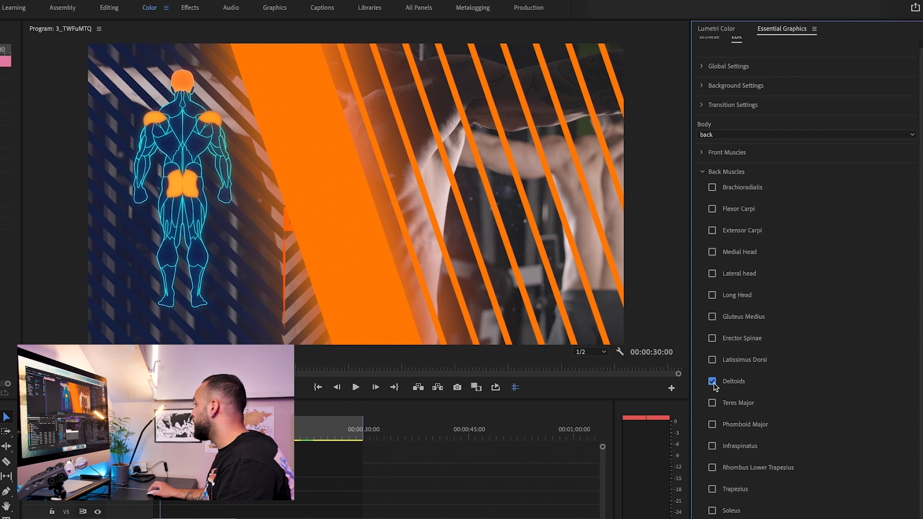
{"action": "left_click", "coordinate": [702, 171]}
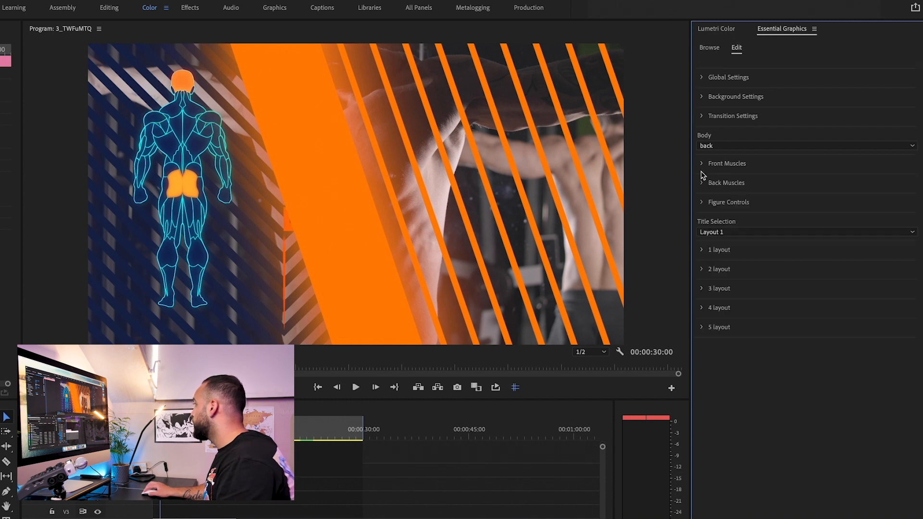
{"action": "left_click", "coordinate": [806, 145]}
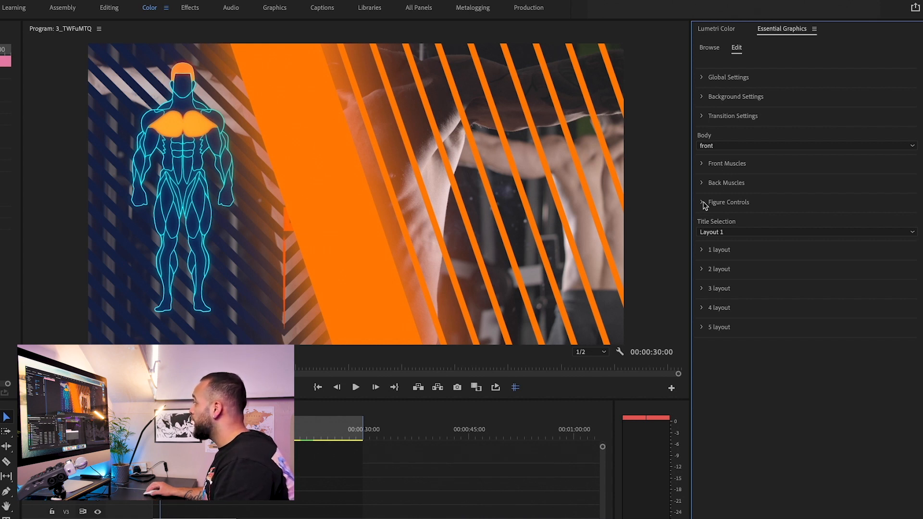
- Under Figure Controls, set the hair colour to light blue while the chest stays orange
{"action": "left_click", "coordinate": [729, 202]}
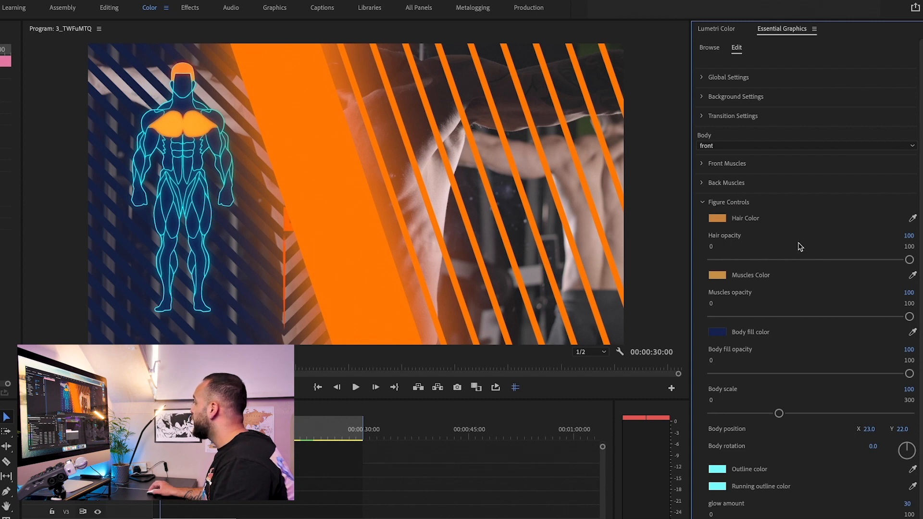
{"action": "mouse_move", "coordinate": [768, 208]}
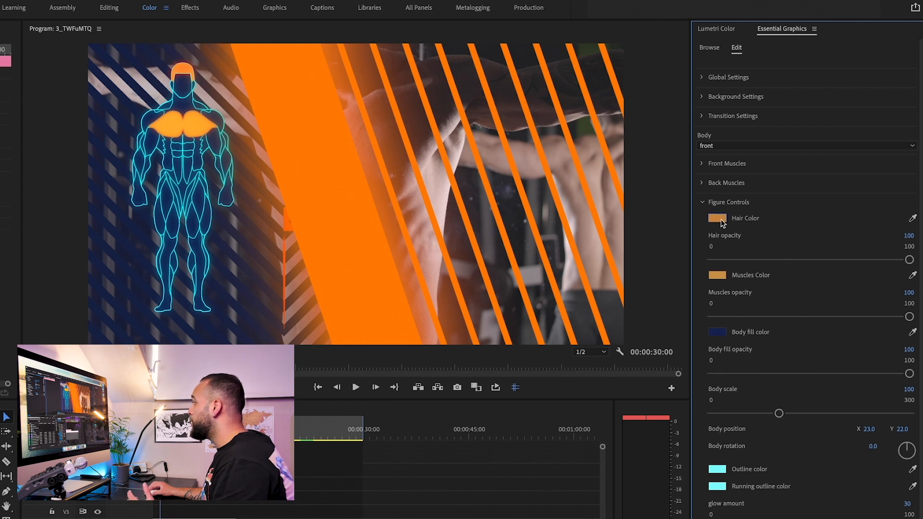
{"action": "left_click", "coordinate": [716, 218]}
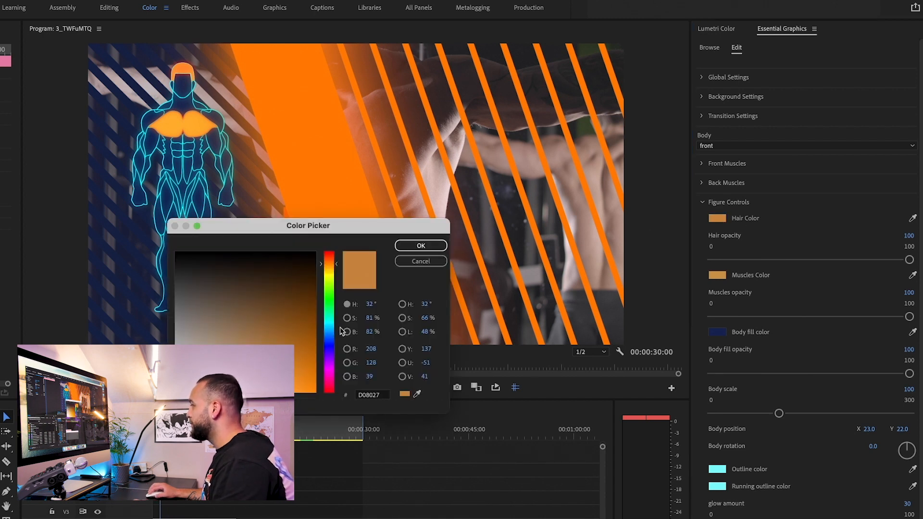
{"action": "left_click", "coordinate": [311, 384]}
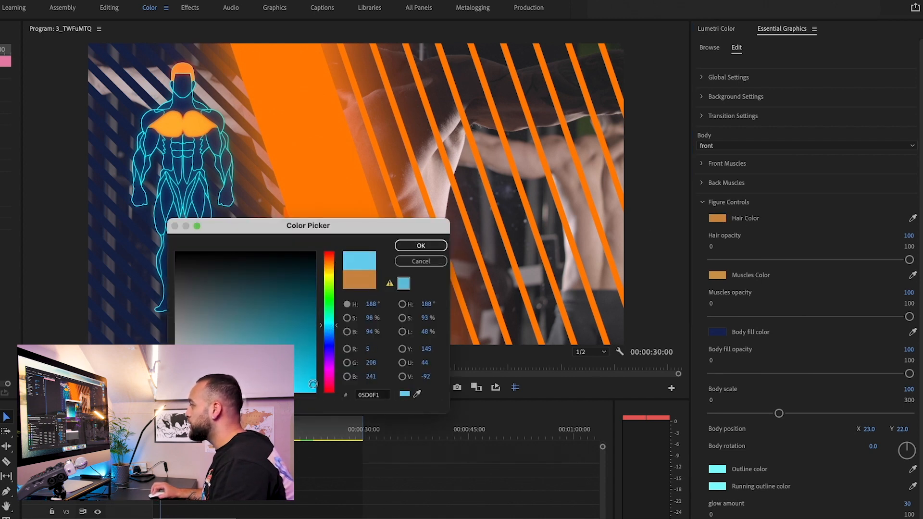
{"action": "left_click", "coordinate": [420, 245]}
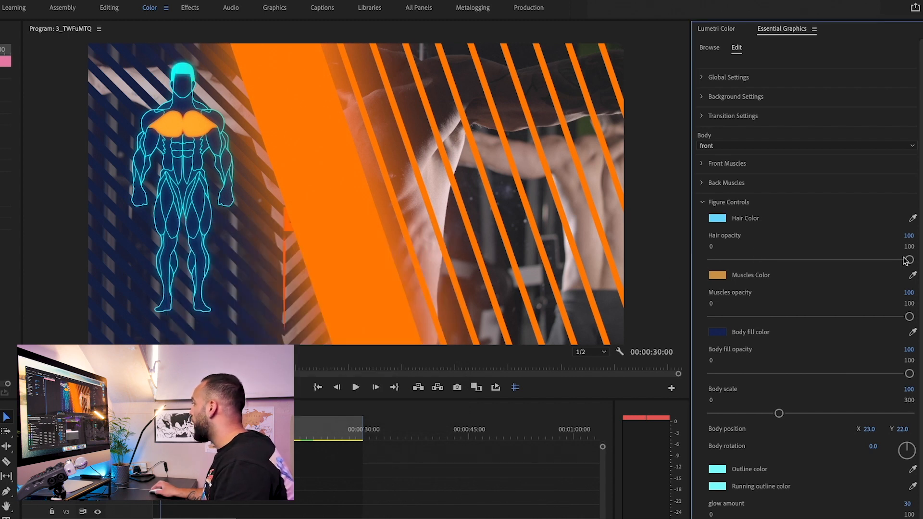
{"action": "mouse_move", "coordinate": [908, 261]}
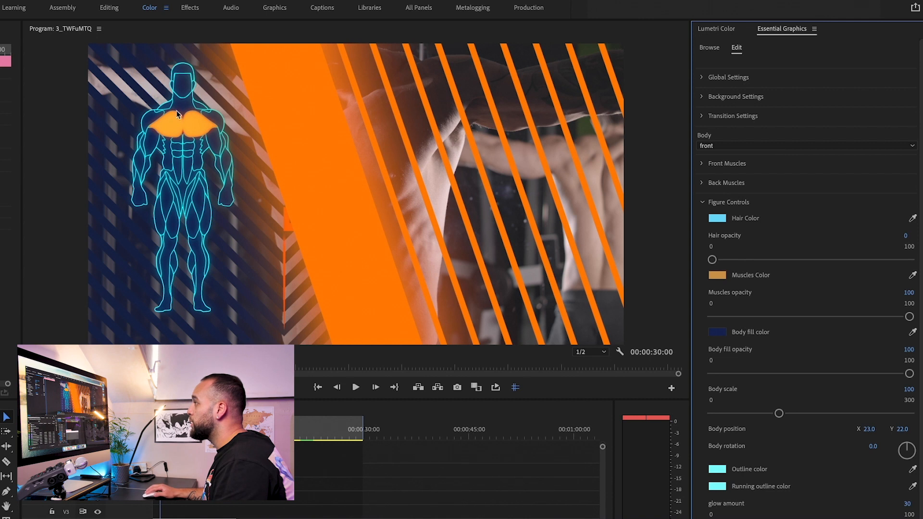
- Make the hair fully visible in orange and try pure red muscles before reverting to orange
{"action": "left_click", "coordinate": [717, 218]}
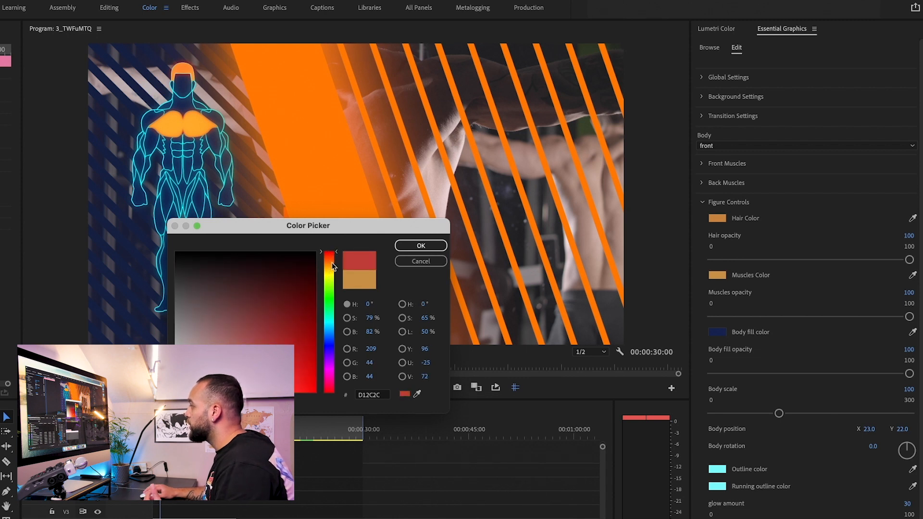
{"action": "left_click", "coordinate": [420, 245]}
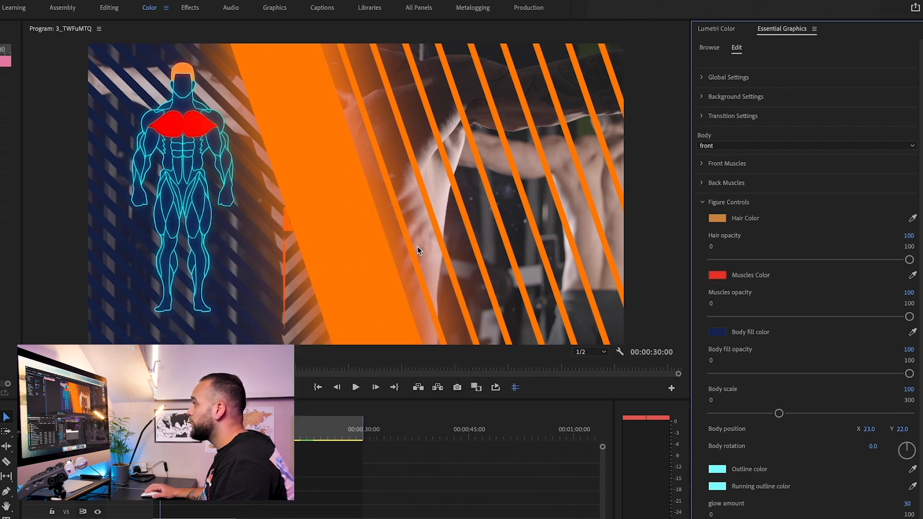
{"action": "mouse_move", "coordinate": [124, 128]}
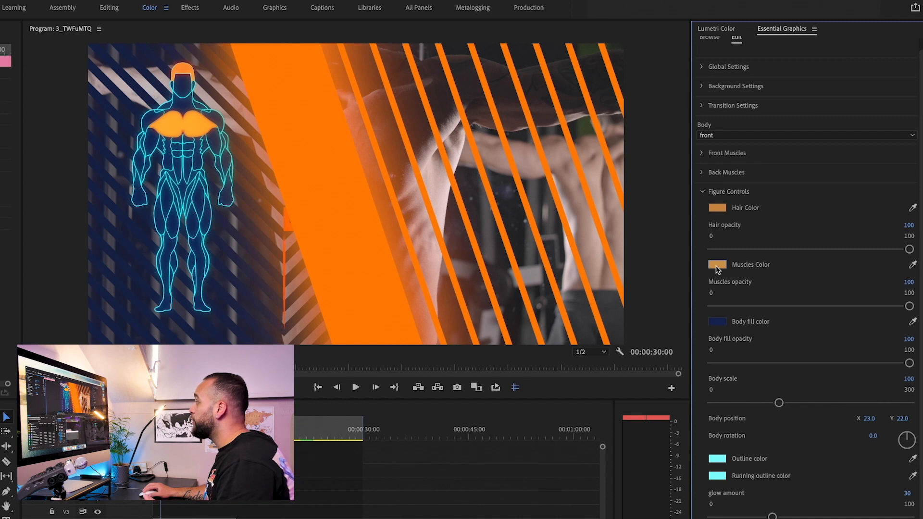
{"action": "left_click", "coordinate": [718, 265]}
{"action": "type", "text": "FF0000"}
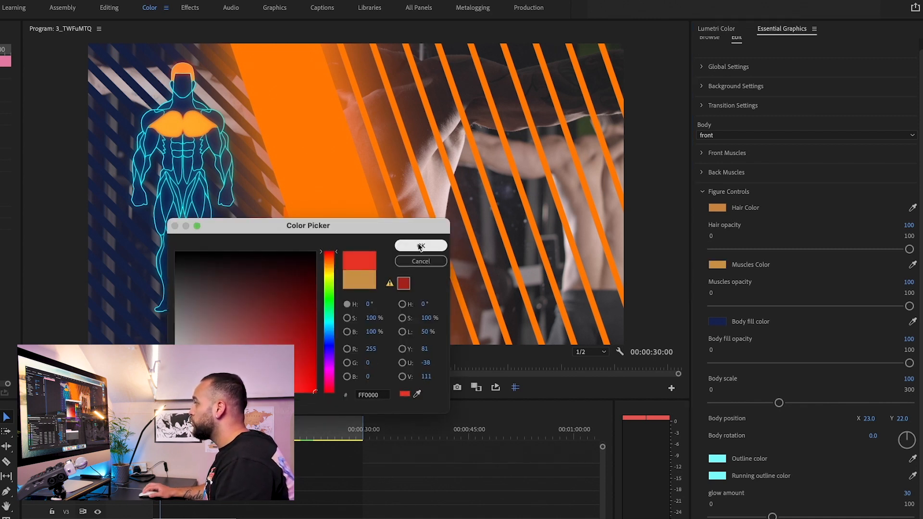
{"action": "left_click", "coordinate": [420, 245]}
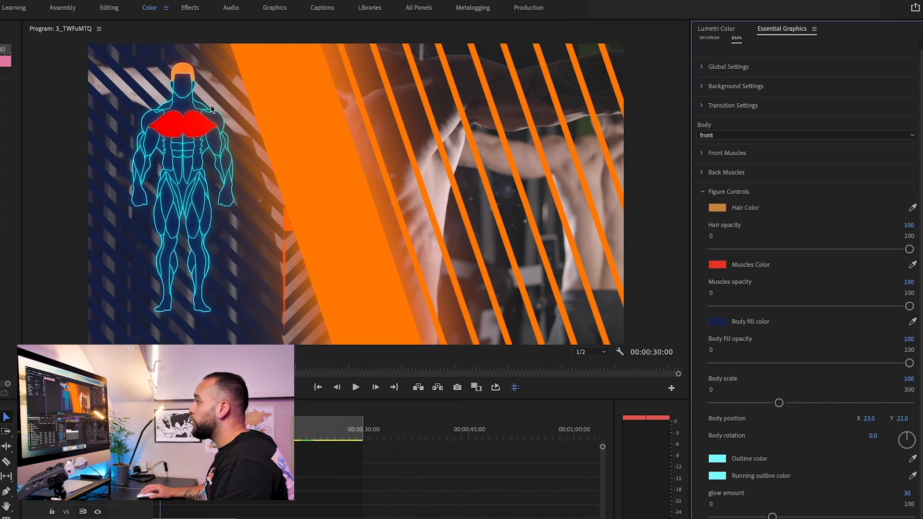
{"action": "mouse_move", "coordinate": [332, 198]}
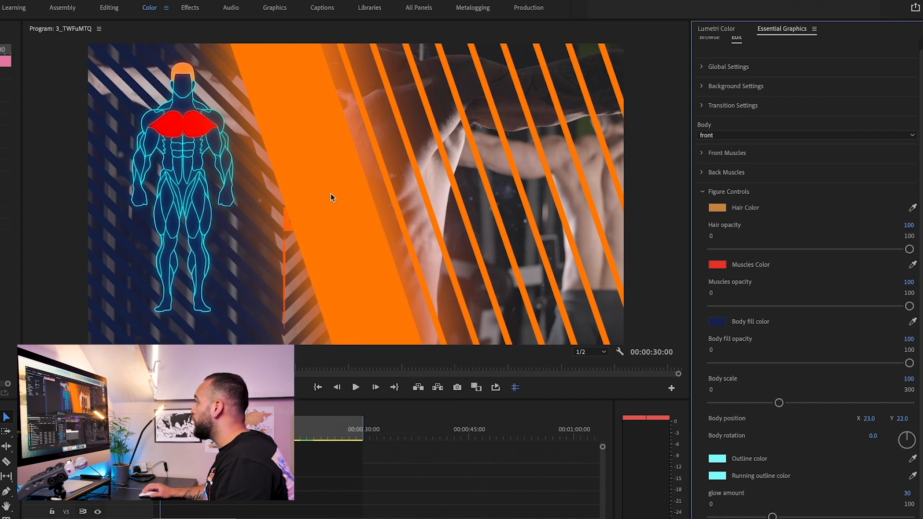
{"action": "left_click", "coordinate": [717, 264]}
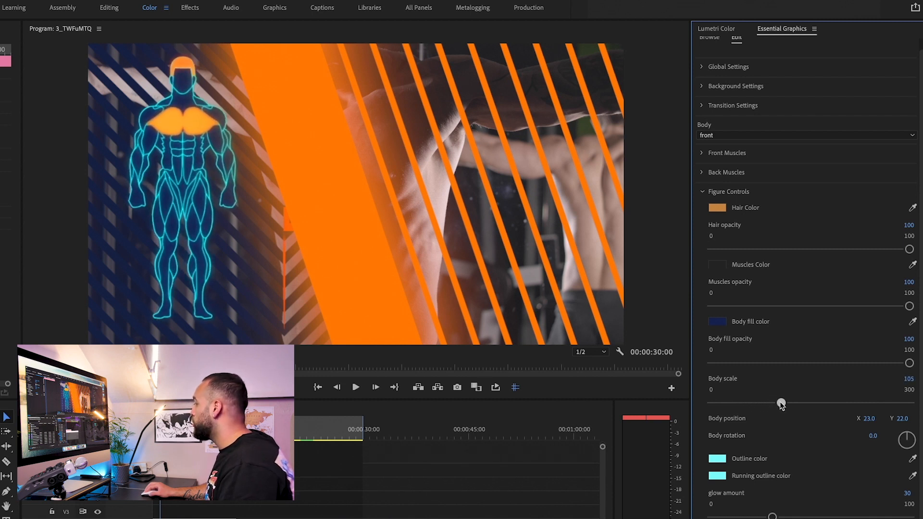
- Preview title Layouts 2–5 and No layout, then settle on Layout 1
{"action": "left_click", "coordinate": [728, 191]}
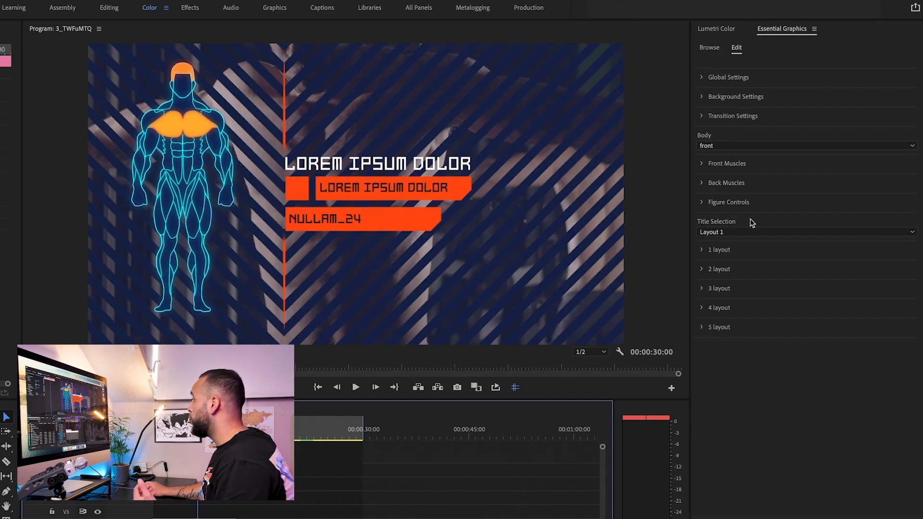
{"action": "mouse_move", "coordinate": [720, 195]}
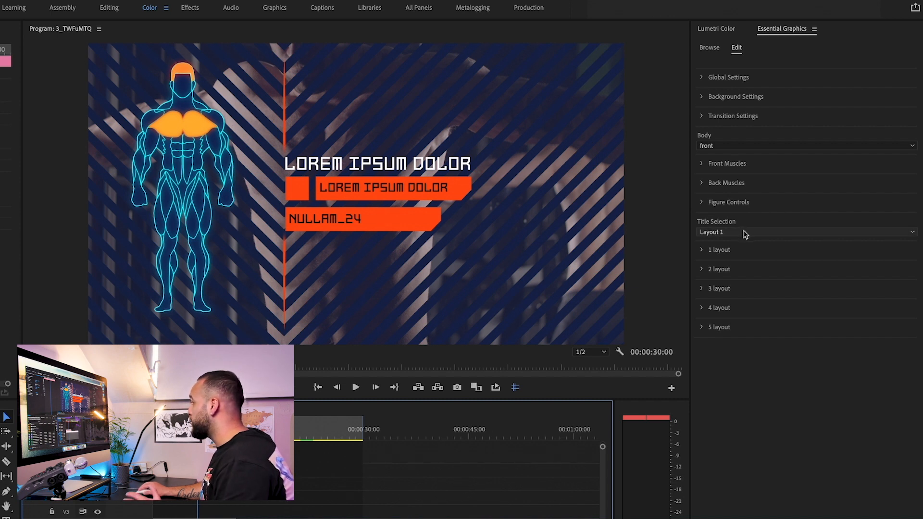
{"action": "left_click", "coordinate": [804, 231]}
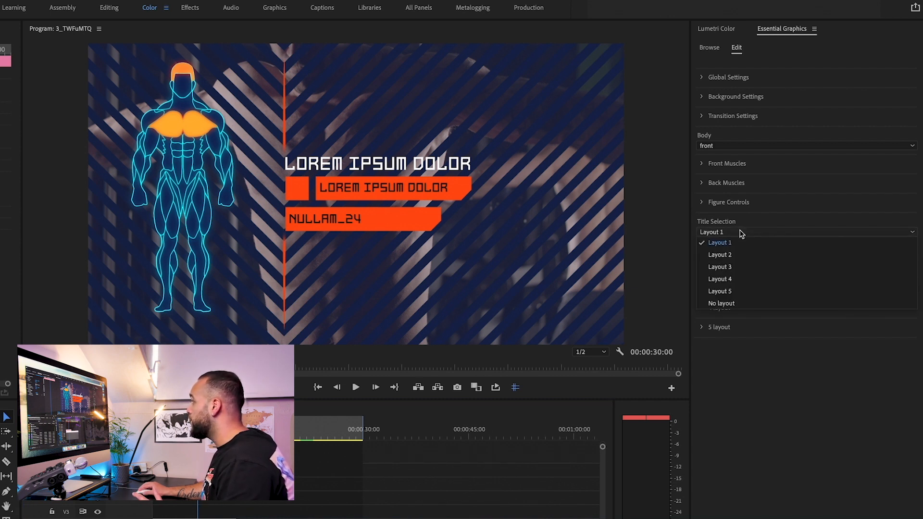
{"action": "mouse_move", "coordinate": [696, 298]}
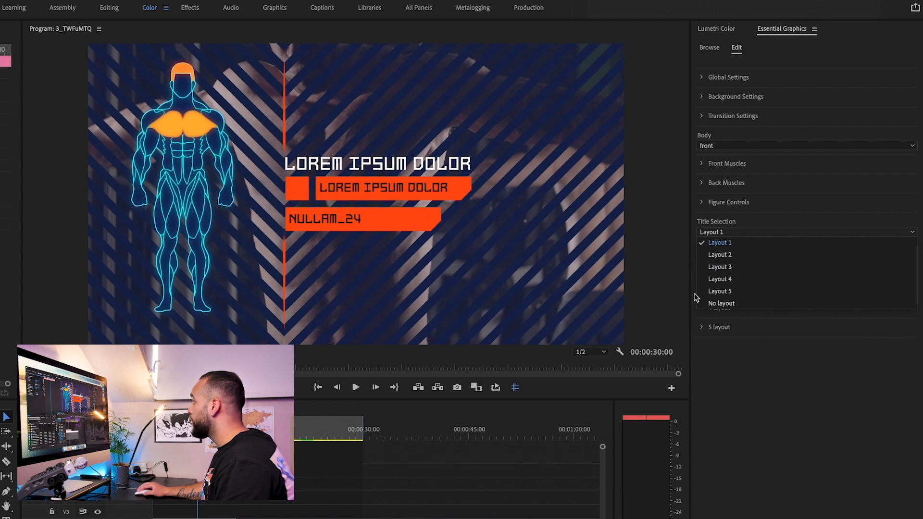
{"action": "left_click", "coordinate": [719, 254]}
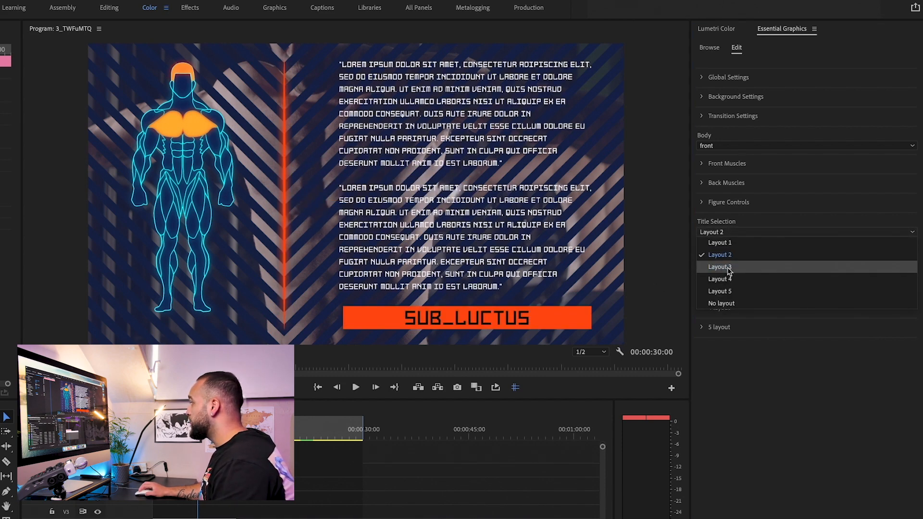
{"action": "left_click", "coordinate": [719, 266]}
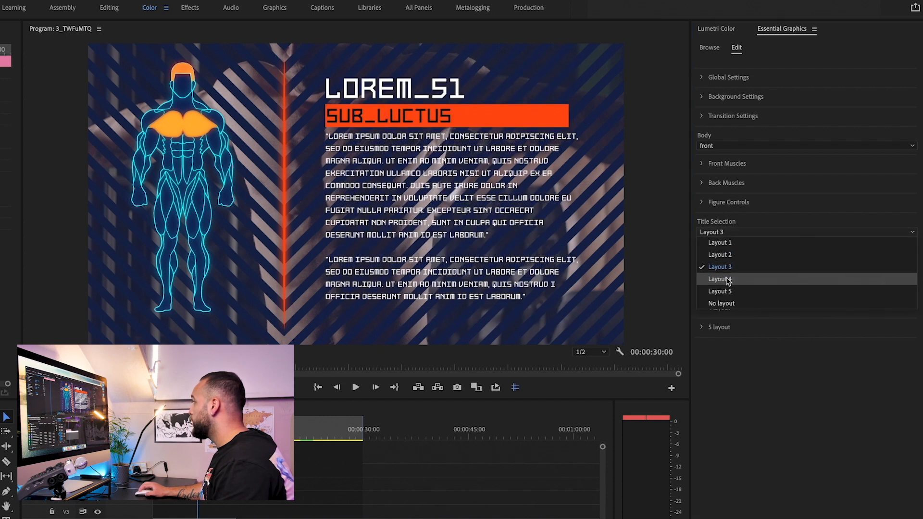
{"action": "left_click", "coordinate": [720, 279]}
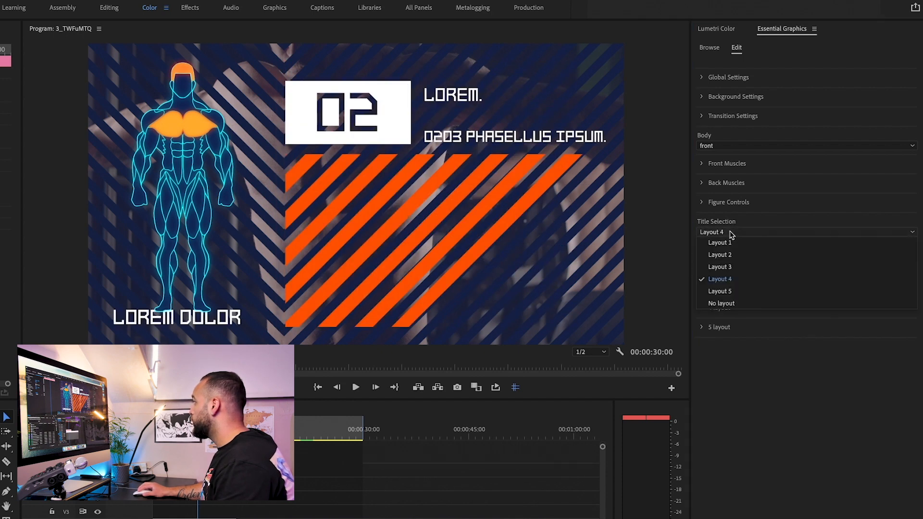
{"action": "left_click", "coordinate": [719, 290]}
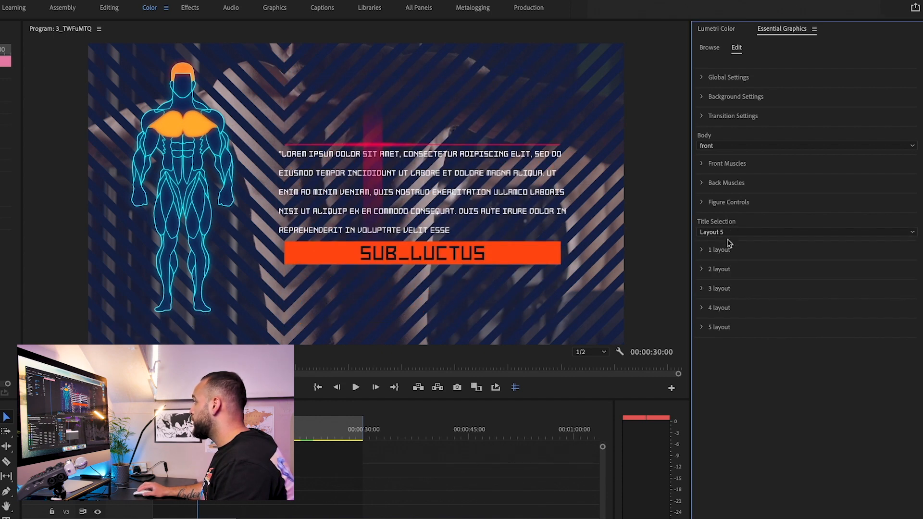
{"action": "left_click", "coordinate": [805, 232]}
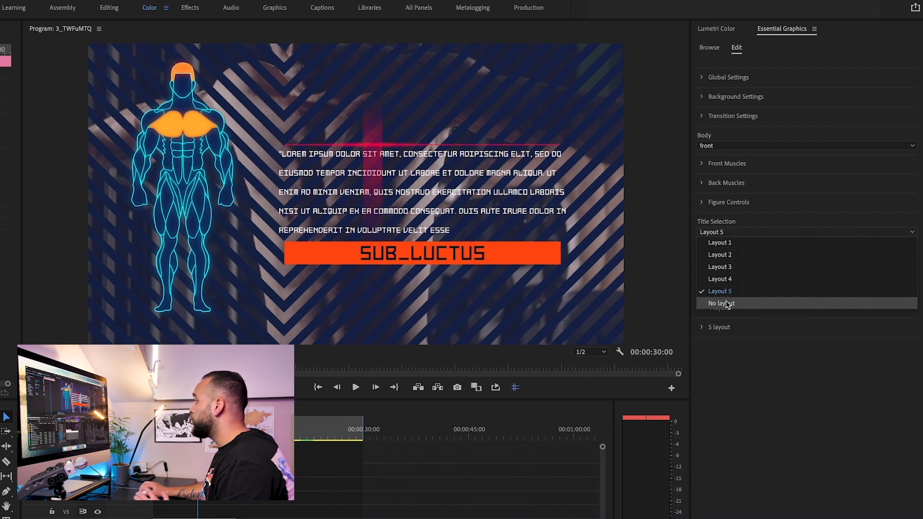
{"action": "left_click", "coordinate": [720, 303]}
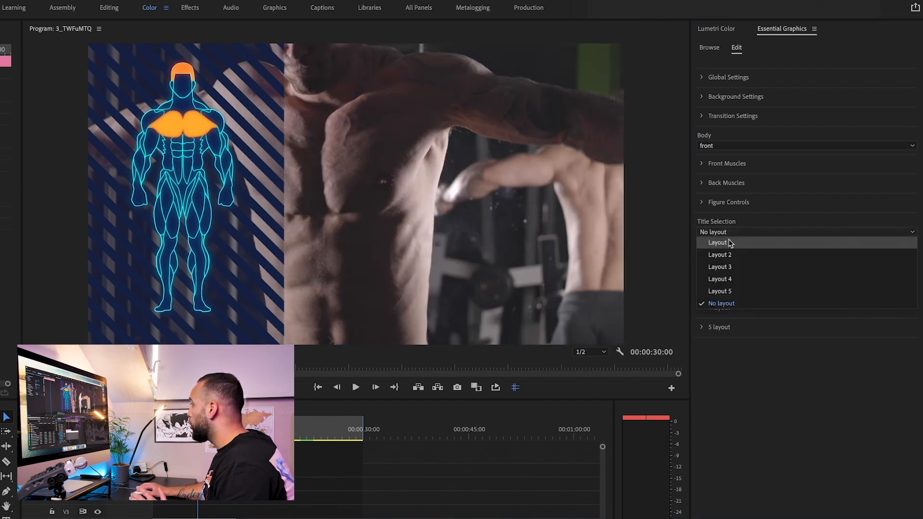
{"action": "left_click", "coordinate": [717, 243]}
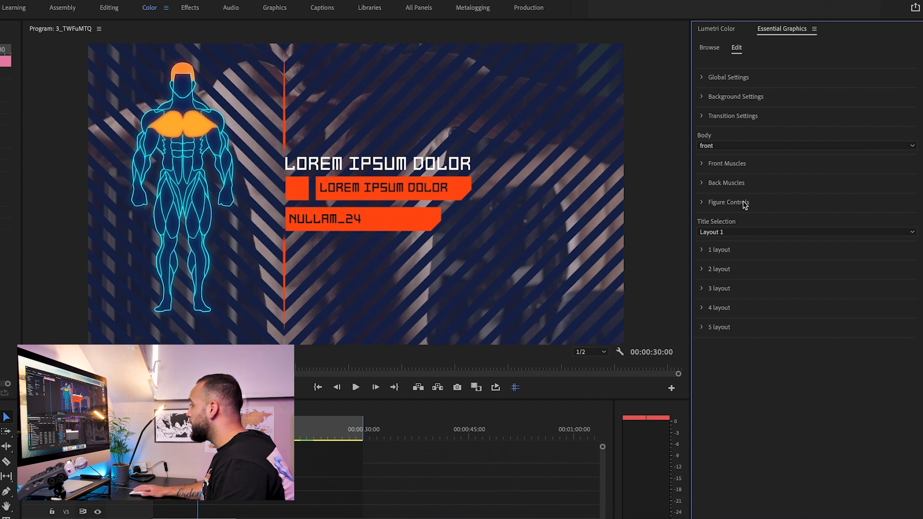
{"action": "mouse_move", "coordinate": [702, 253]}
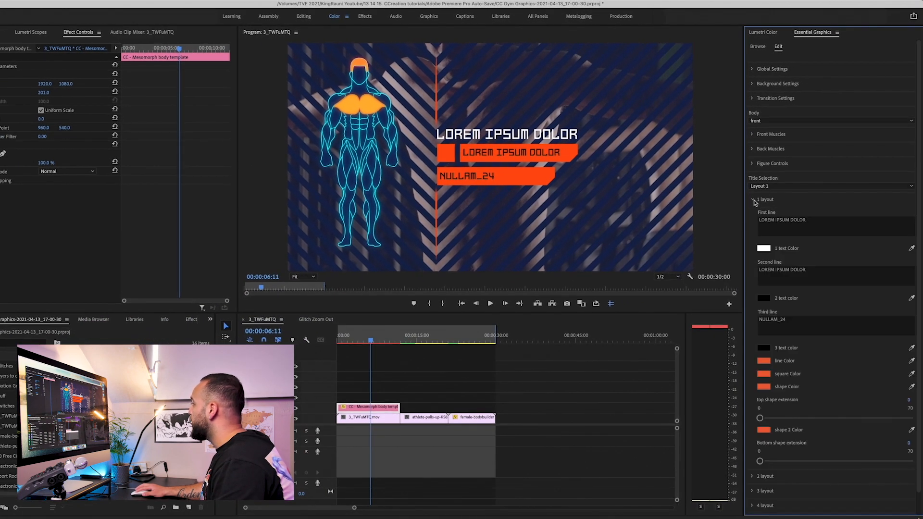
- Change the first line to CCREATION and the second to MESOMORPH BODY TEMPLATE
{"action": "left_click", "coordinate": [833, 227]}
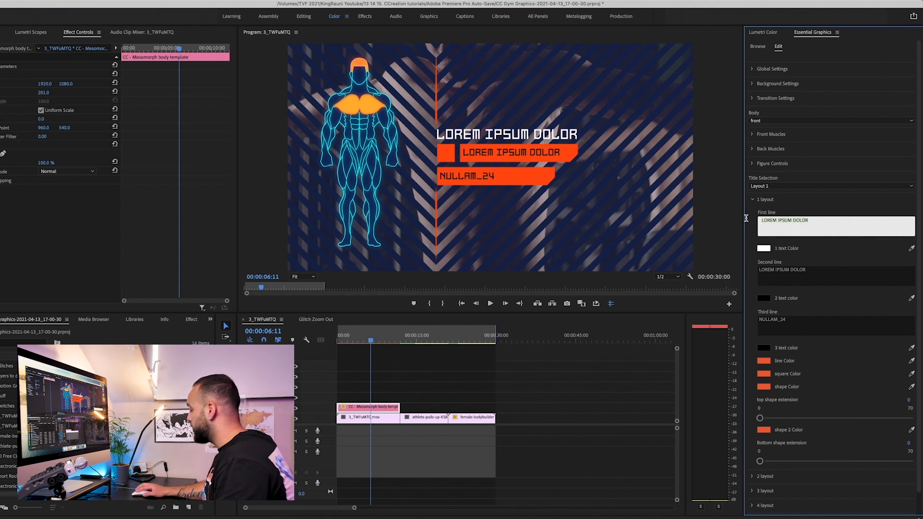
{"action": "type", "text": "CCREA"}
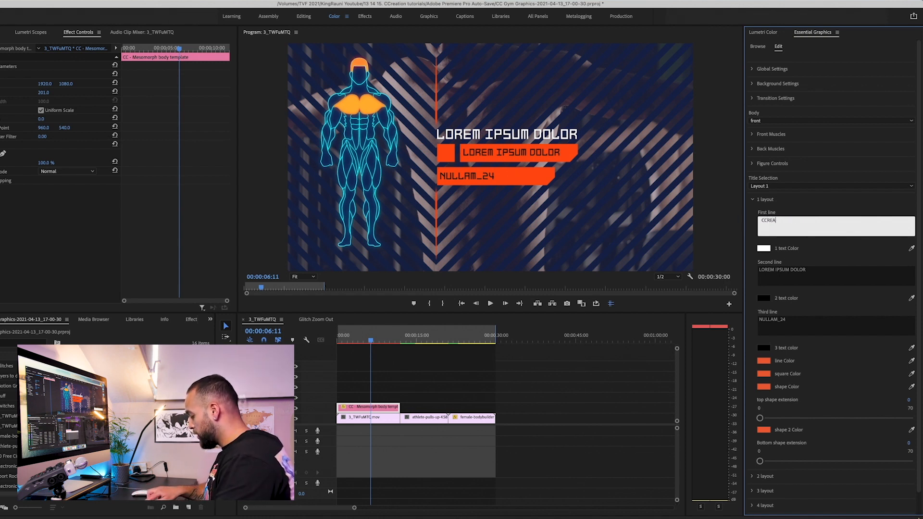
{"action": "type", "text": "TION"}
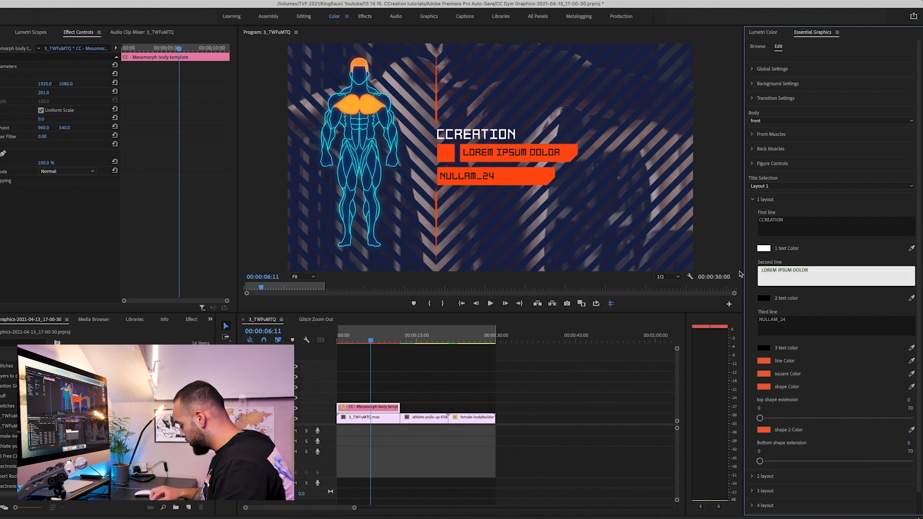
{"action": "type", "text": "MESOMORPH BODY TEMPLAT"}
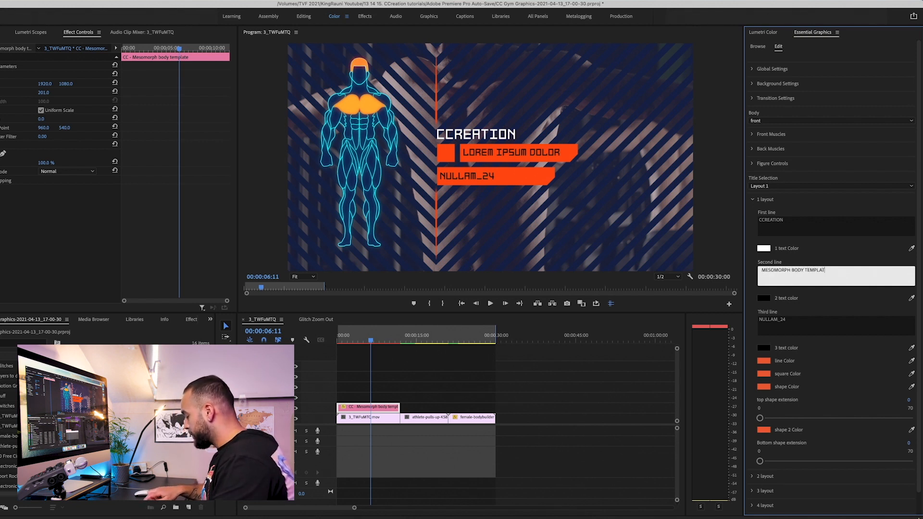
- Change the third title line to GYM GRAPHICS
{"action": "left_click", "coordinate": [834, 324]}
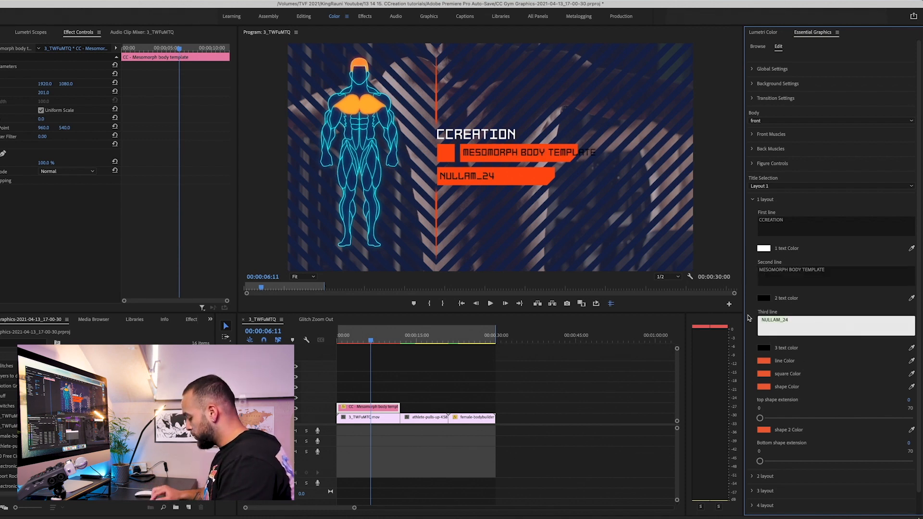
{"action": "type", "text": "GYM GR"}
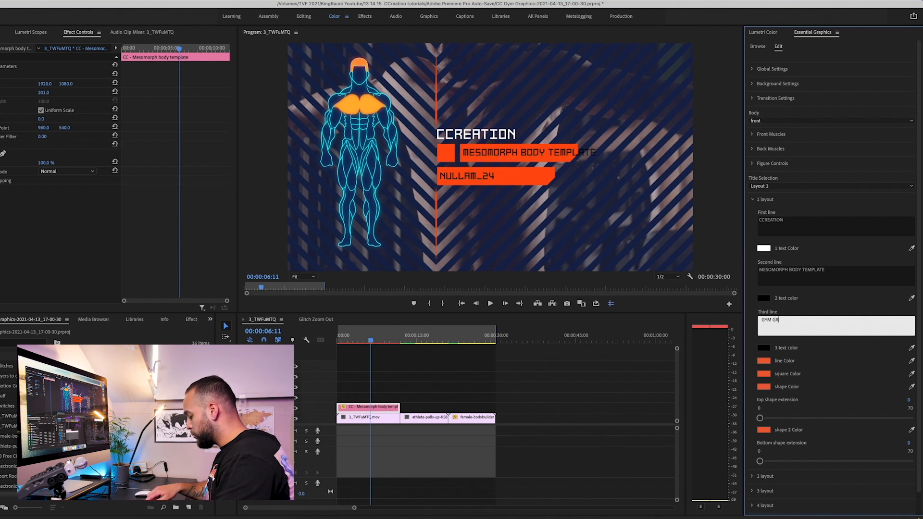
{"action": "type", "text": "APHICS"}
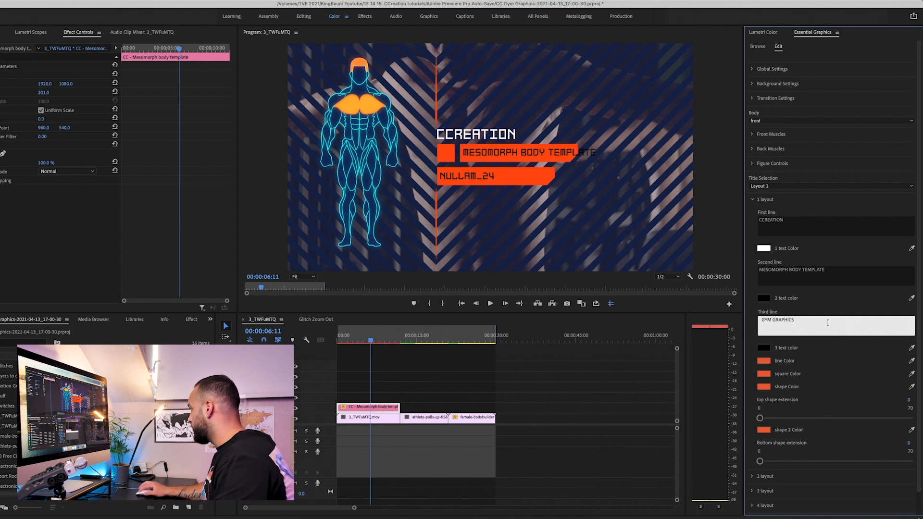